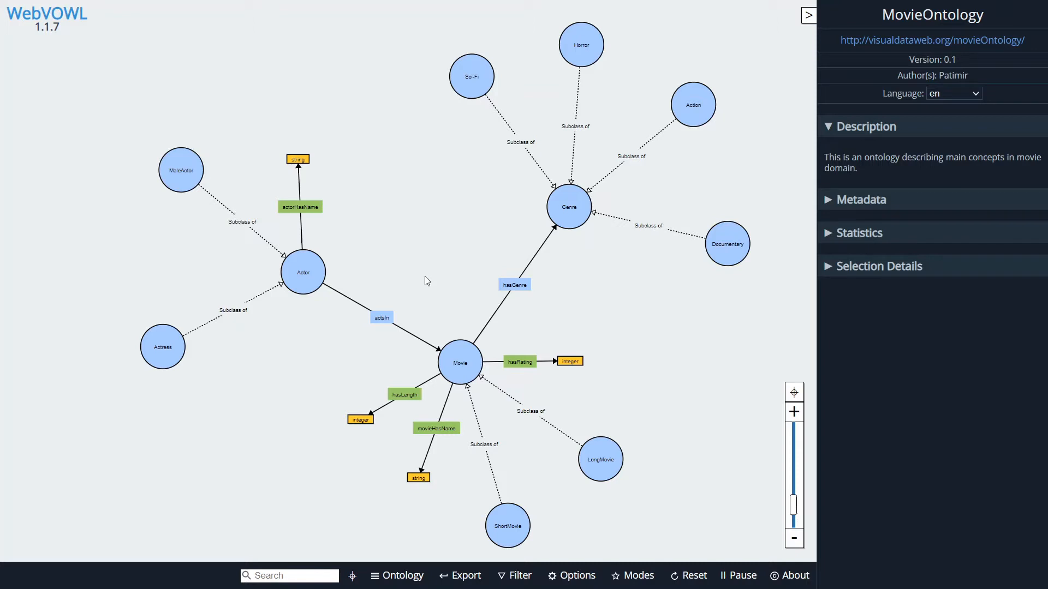
mouse_move(476, 243)
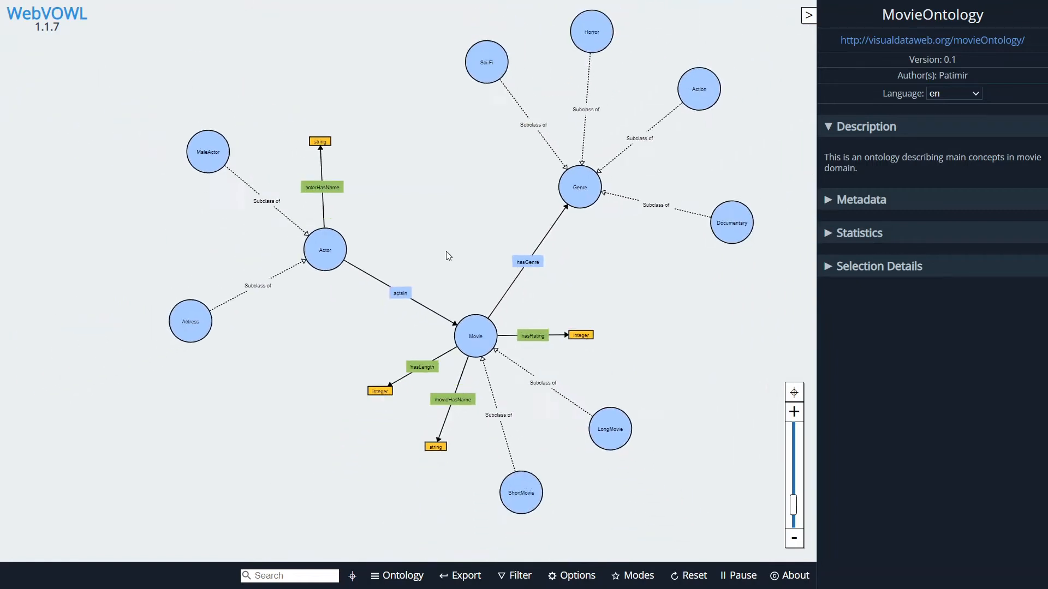
- Enable Editing mode, dismiss its notice, and show the Ontology load/create options
left_click(638, 575)
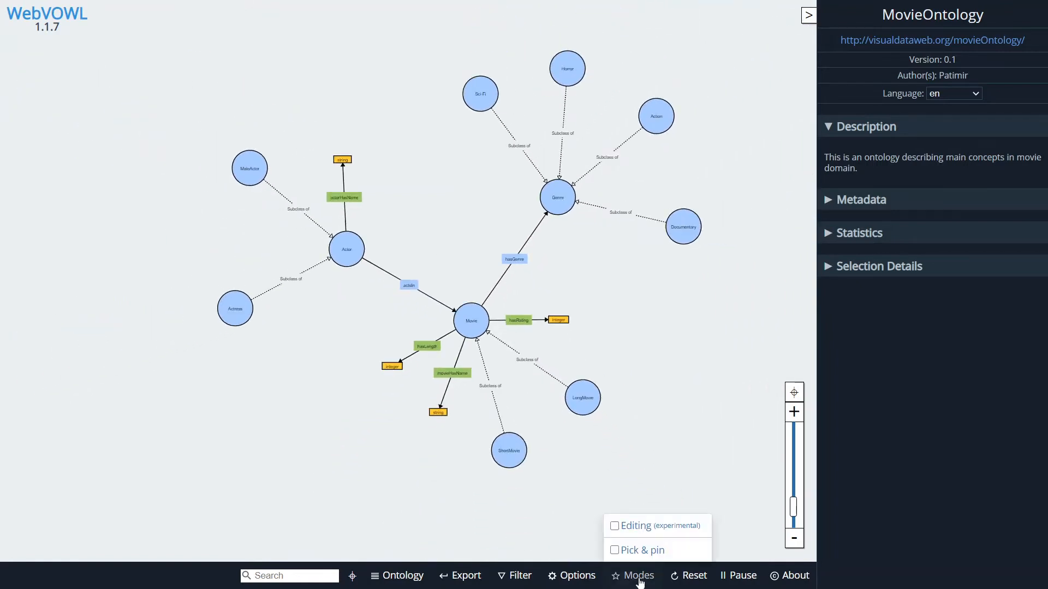
left_click(634, 525)
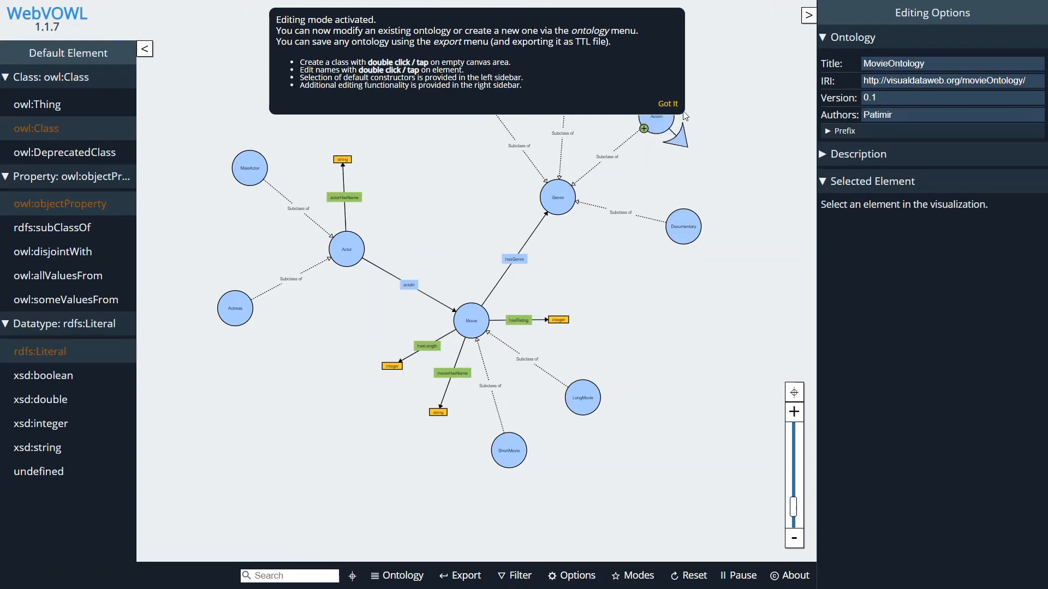
left_click(667, 104)
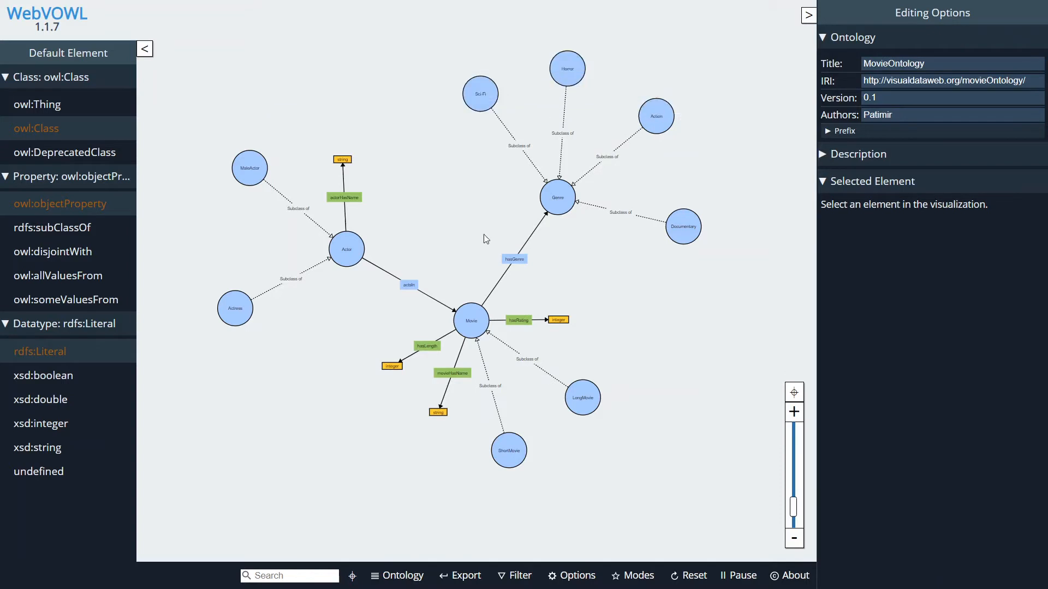
left_click(403, 576)
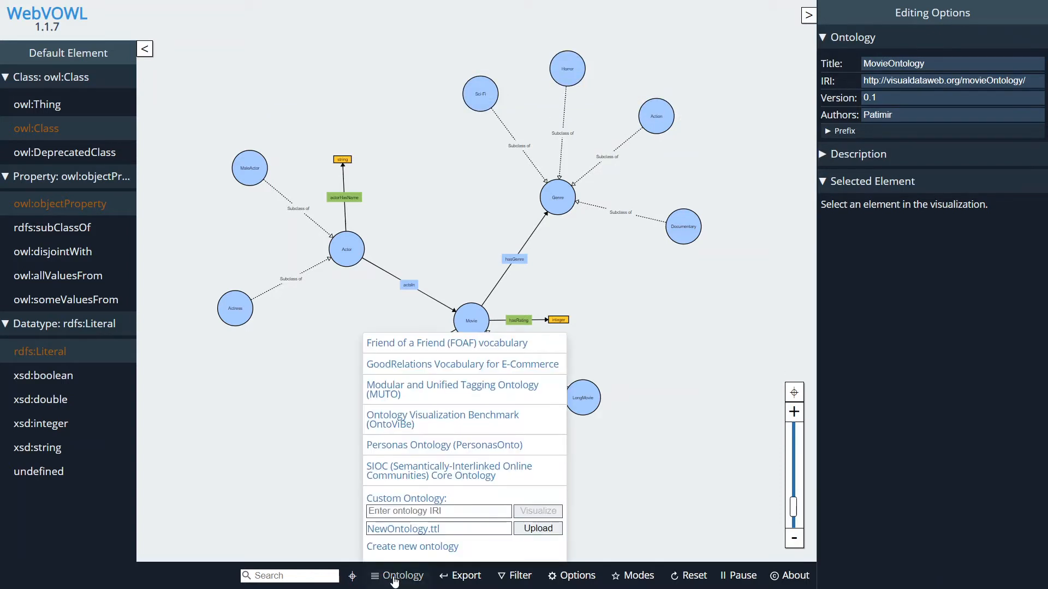
- Create a new ontology titled MovieOntologie with a movieOntology IRI, version 0.1 and author entered
left_click(412, 546)
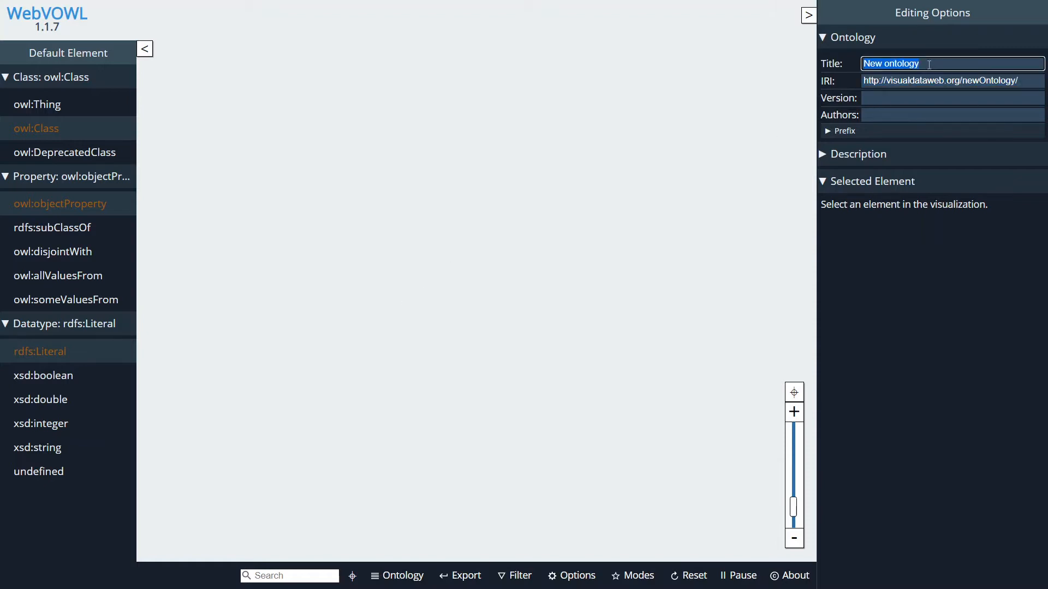
key("Delete")
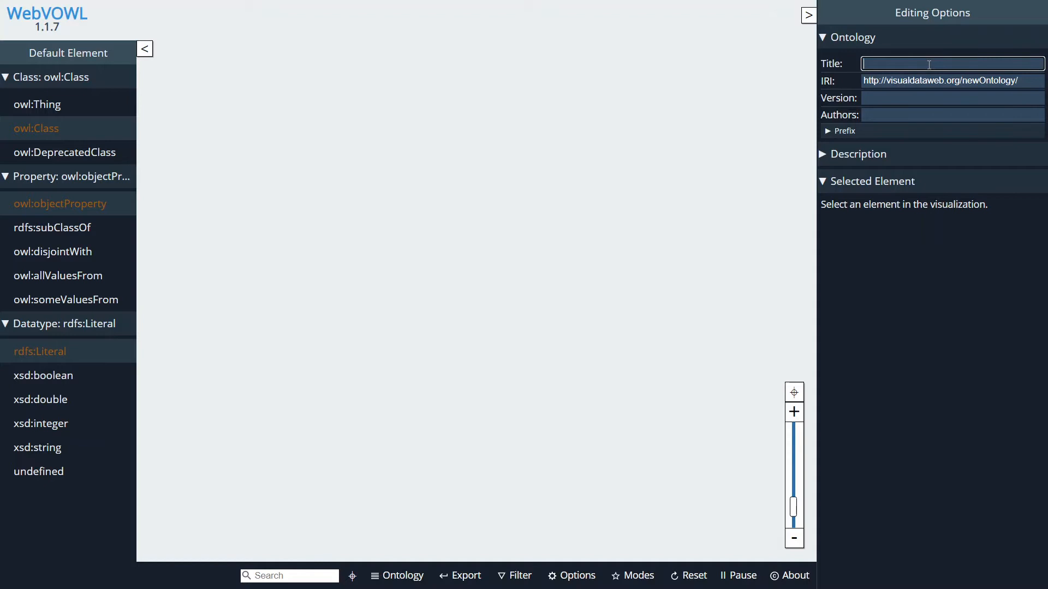
type("Movi")
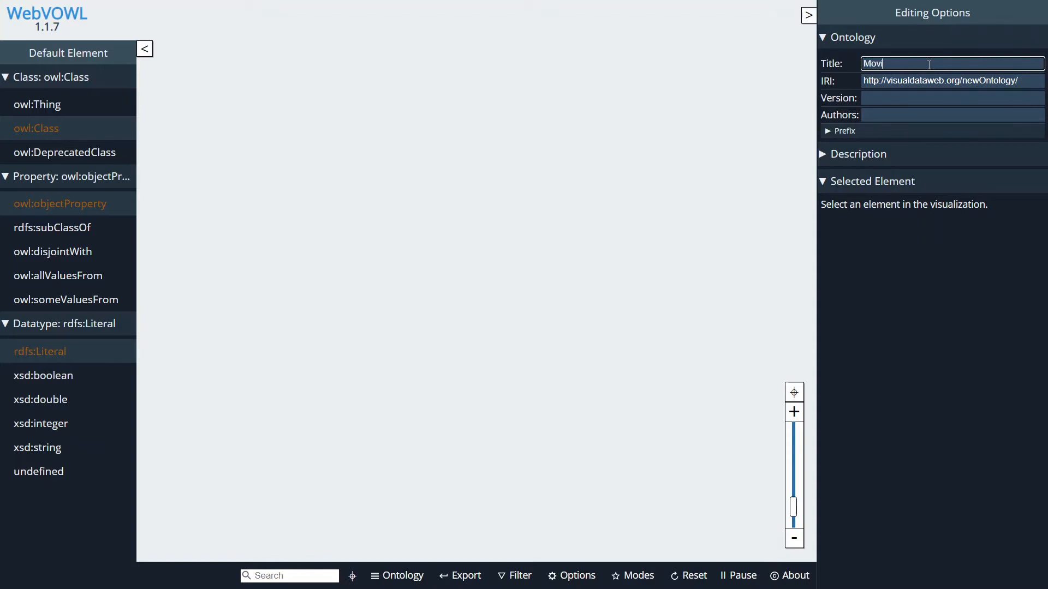
type("eOntologie")
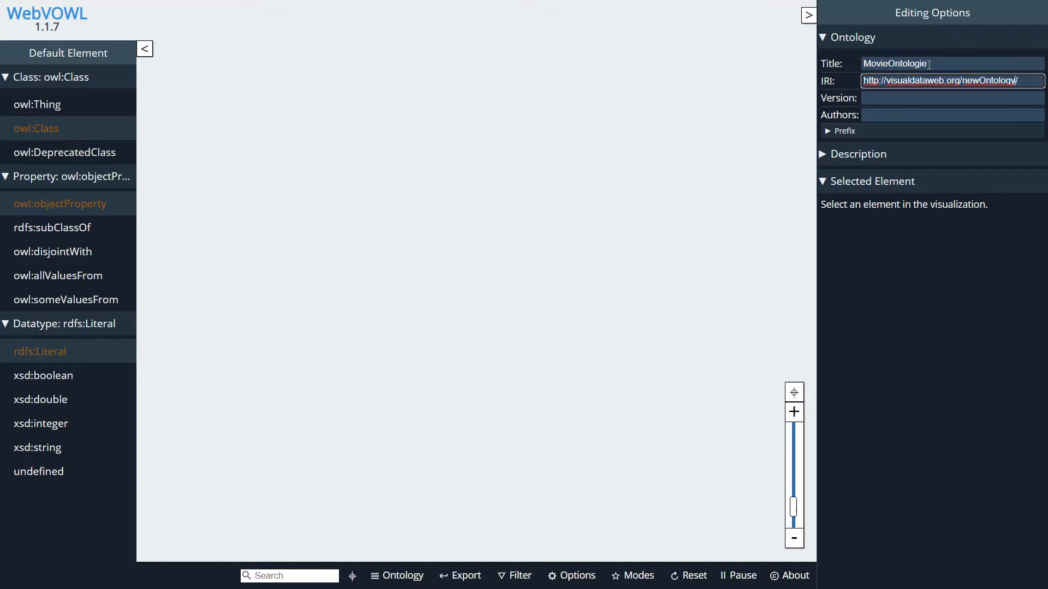
key("Backspace")
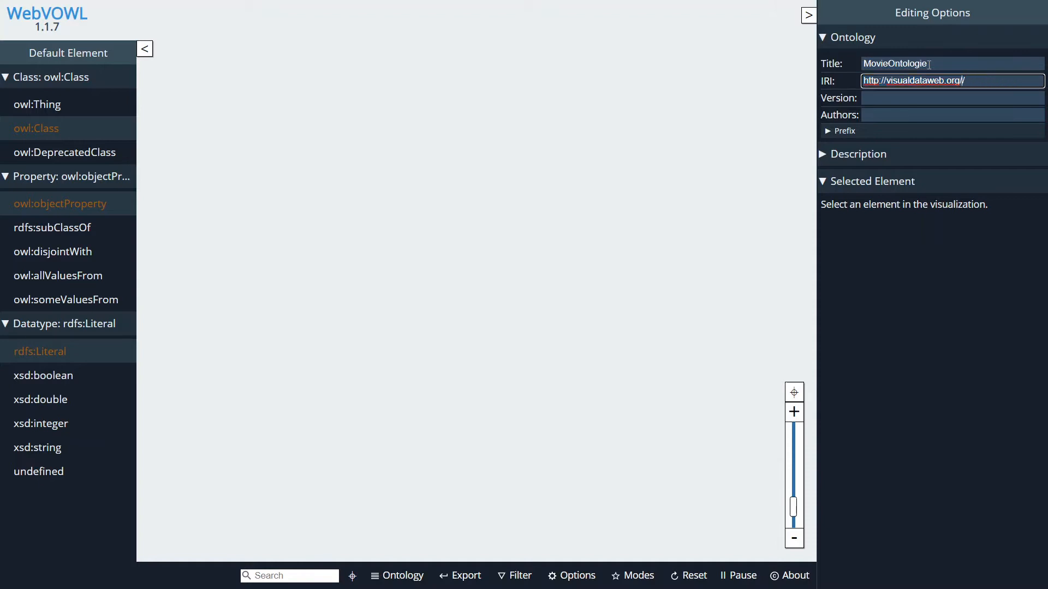
type("movieOntology")
left_click(953, 98)
type("0.1")
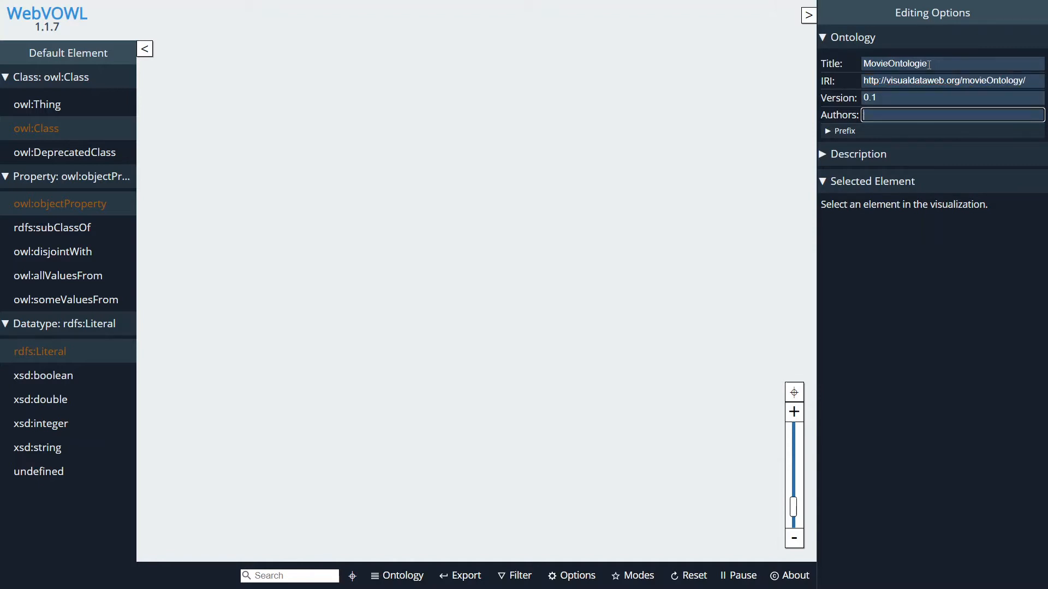
type("Pat")
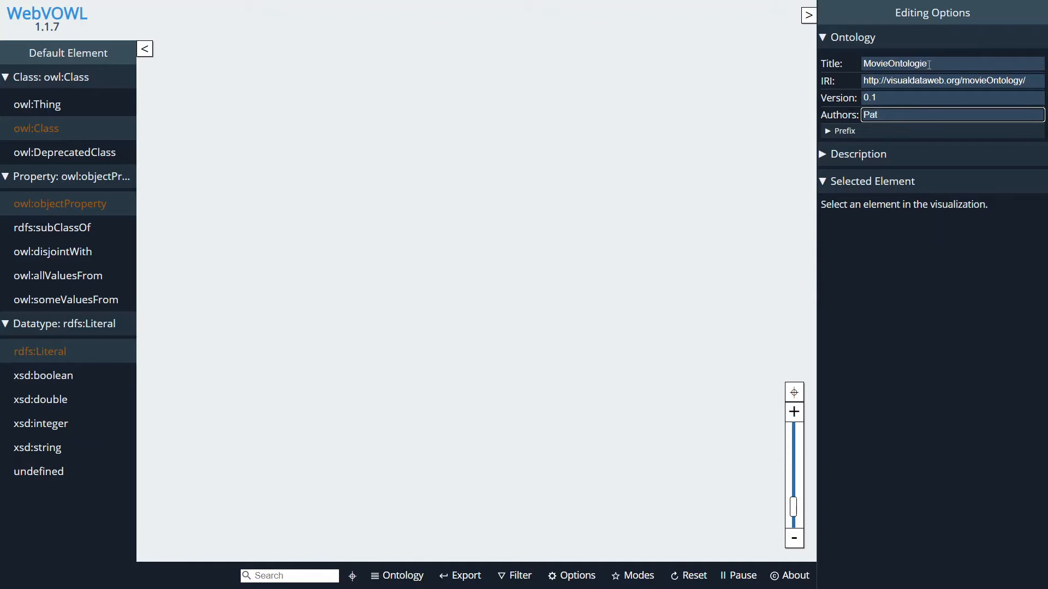
type("imir")
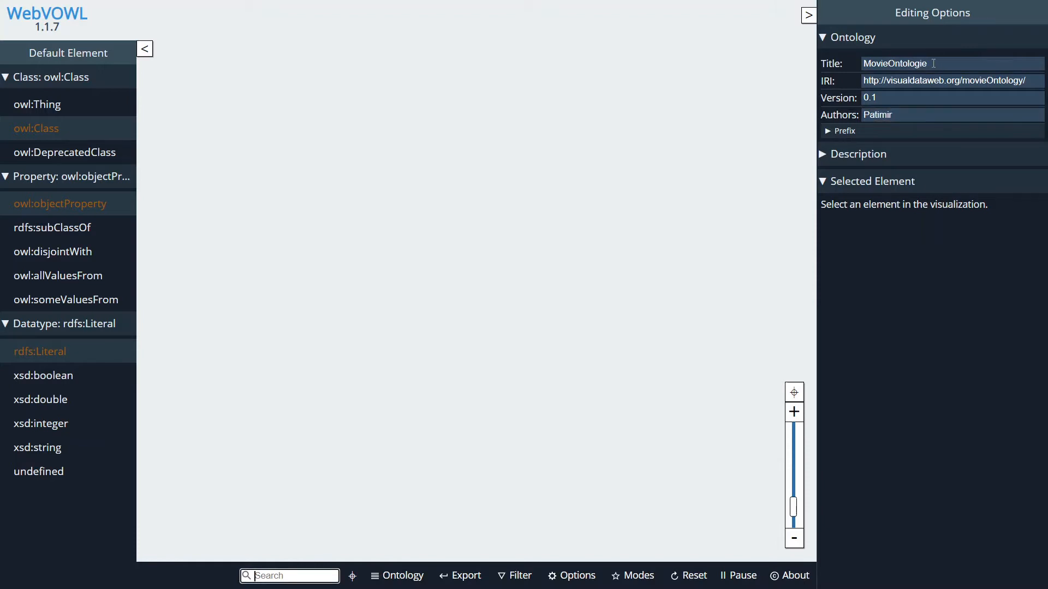
- Delete the extra prefixes including the unnamed movieOntology one, keeping foaf
left_click(844, 131)
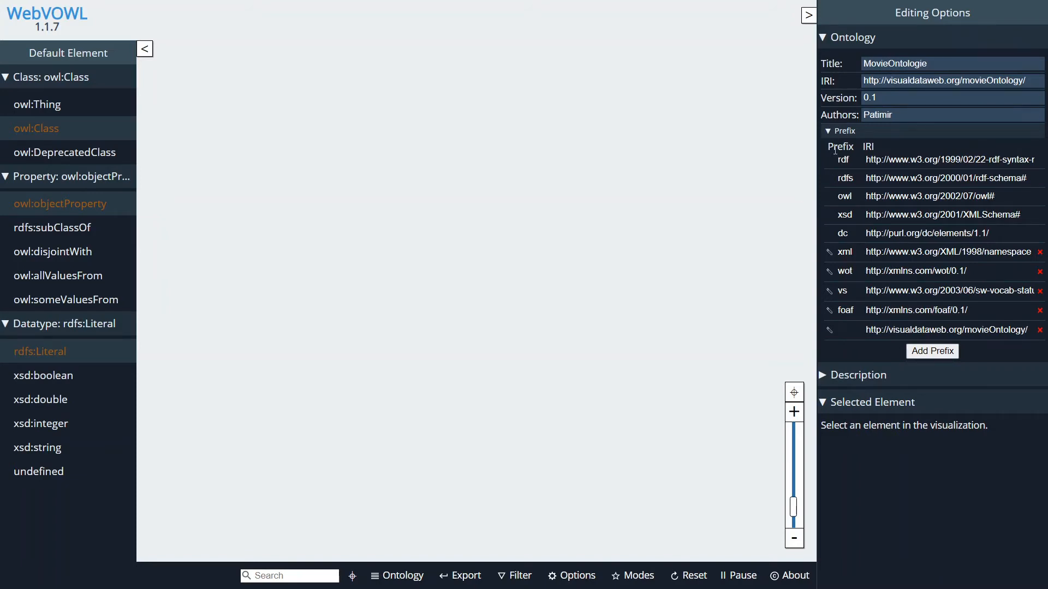
mouse_move(894, 260)
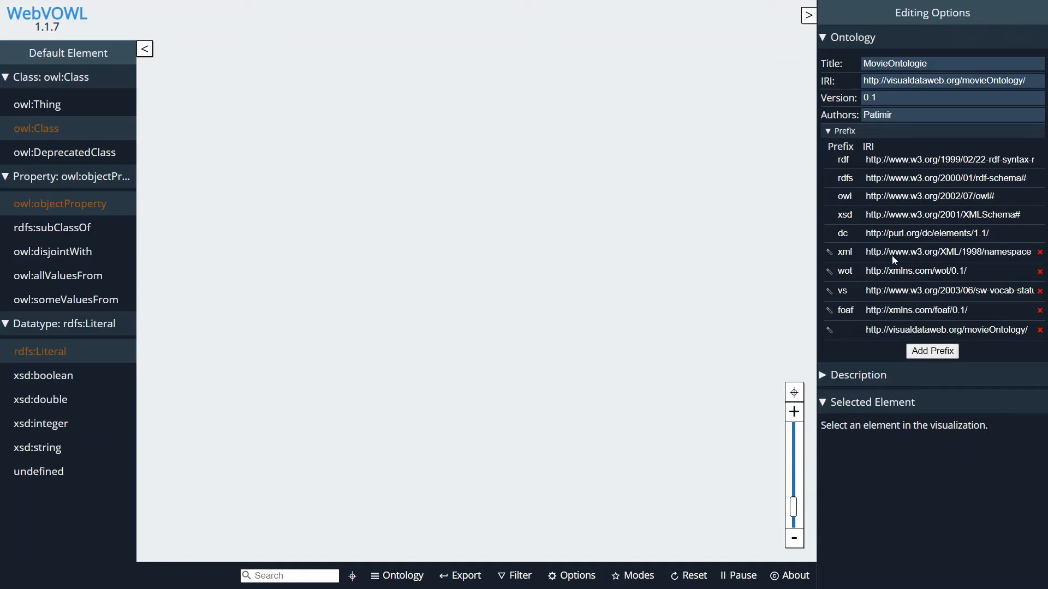
mouse_move(894, 208)
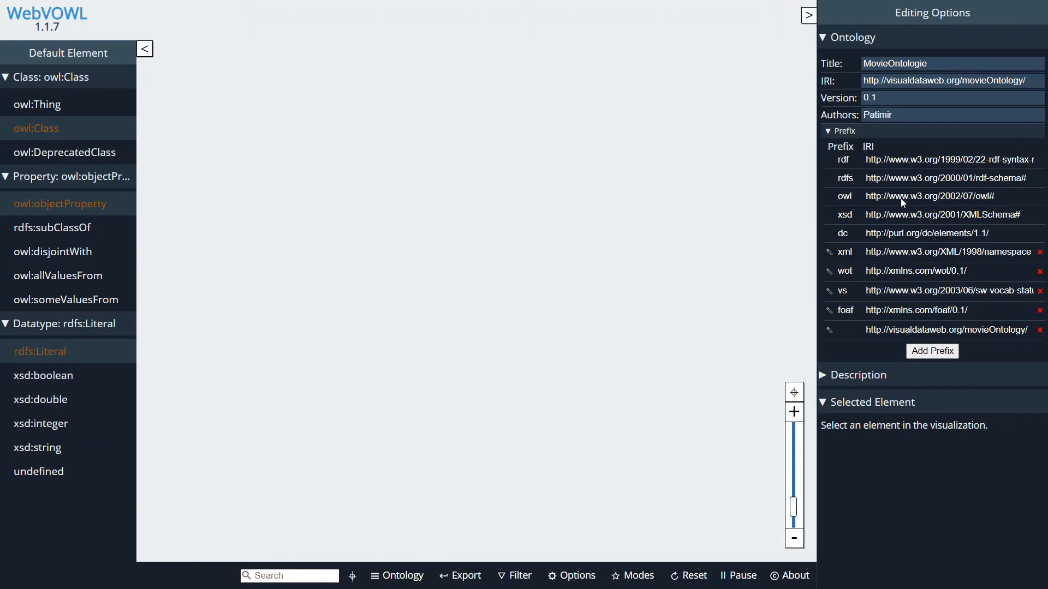
mouse_move(839, 215)
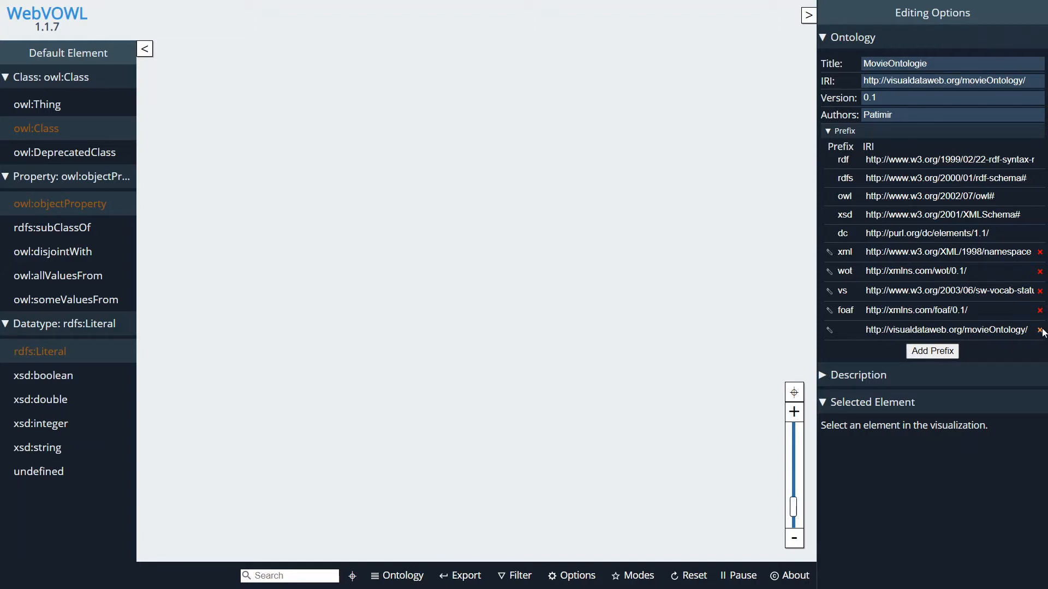
left_click(1040, 329)
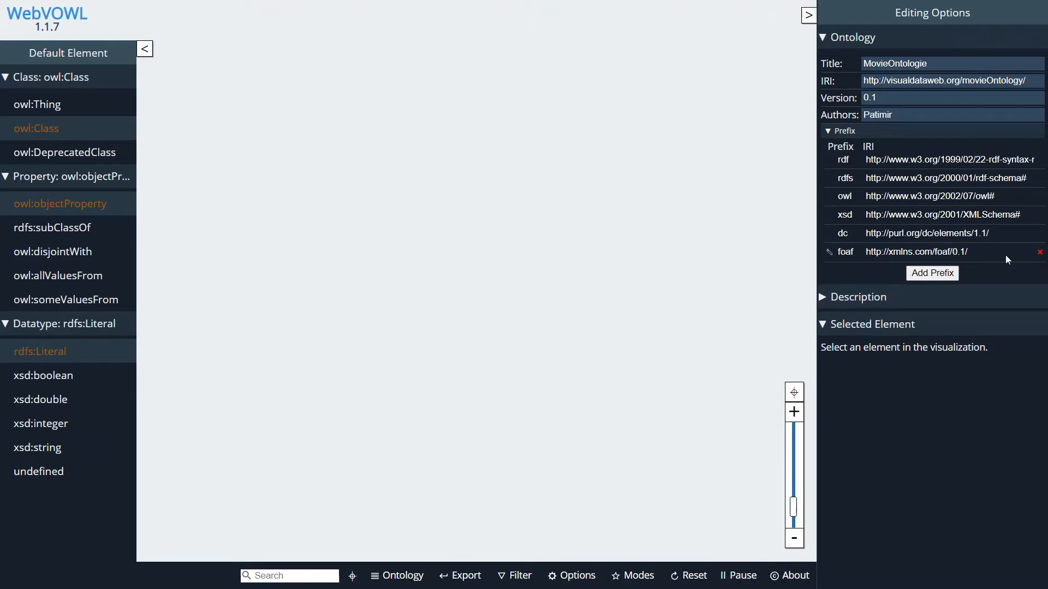
left_click(845, 131)
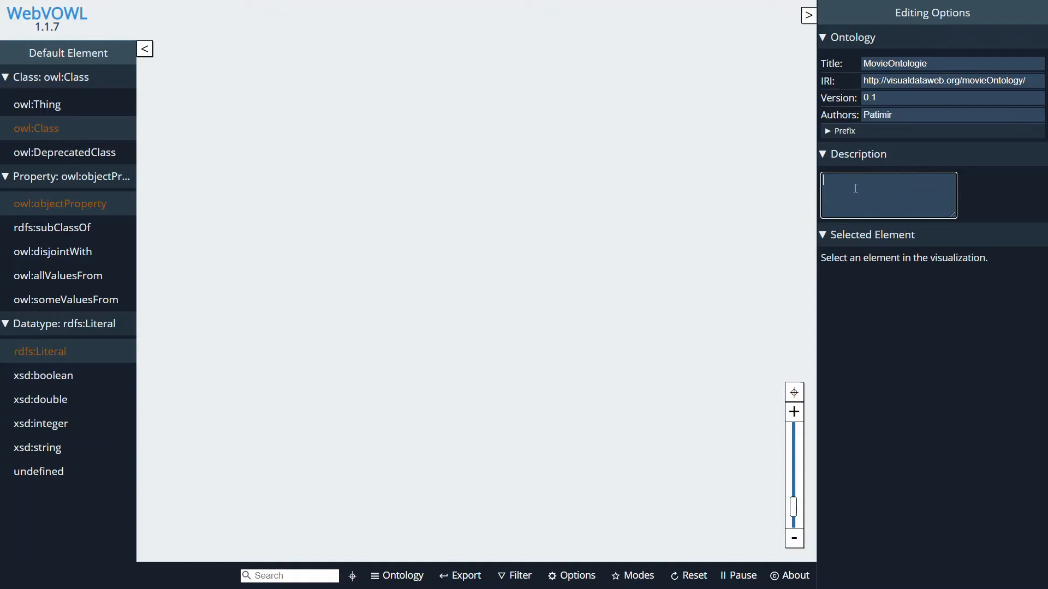
- Describe the ontology as a simple ontology describing concepts in the movie domain
type("This is")
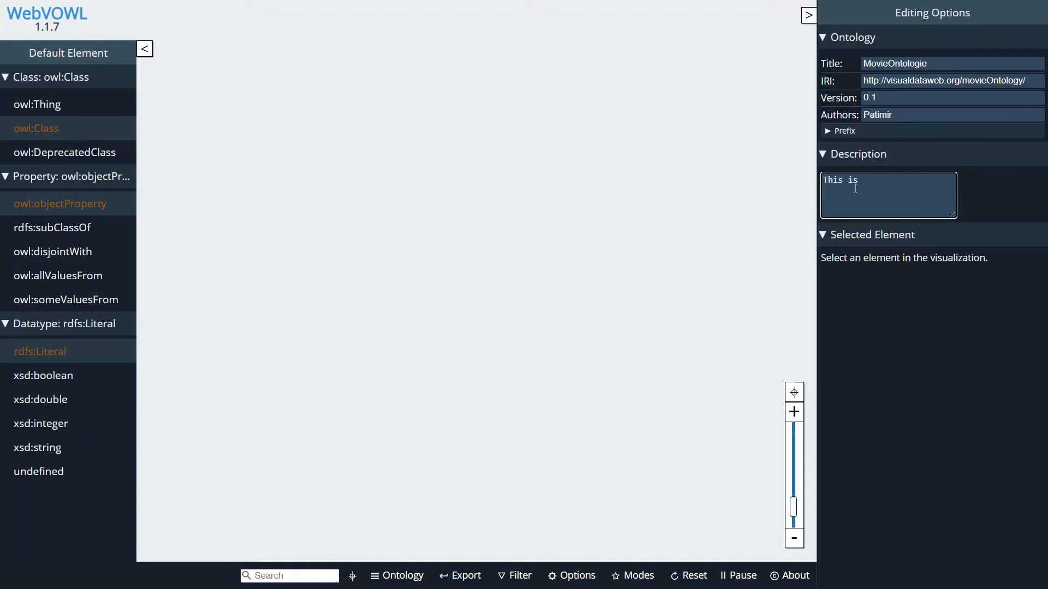
type("simple")
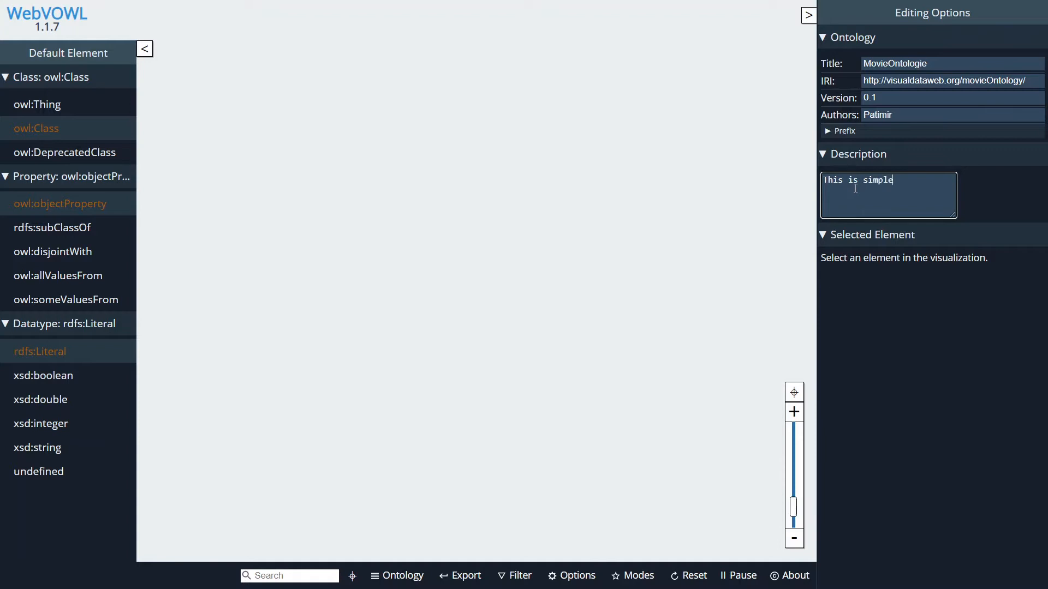
type("ontology describing")
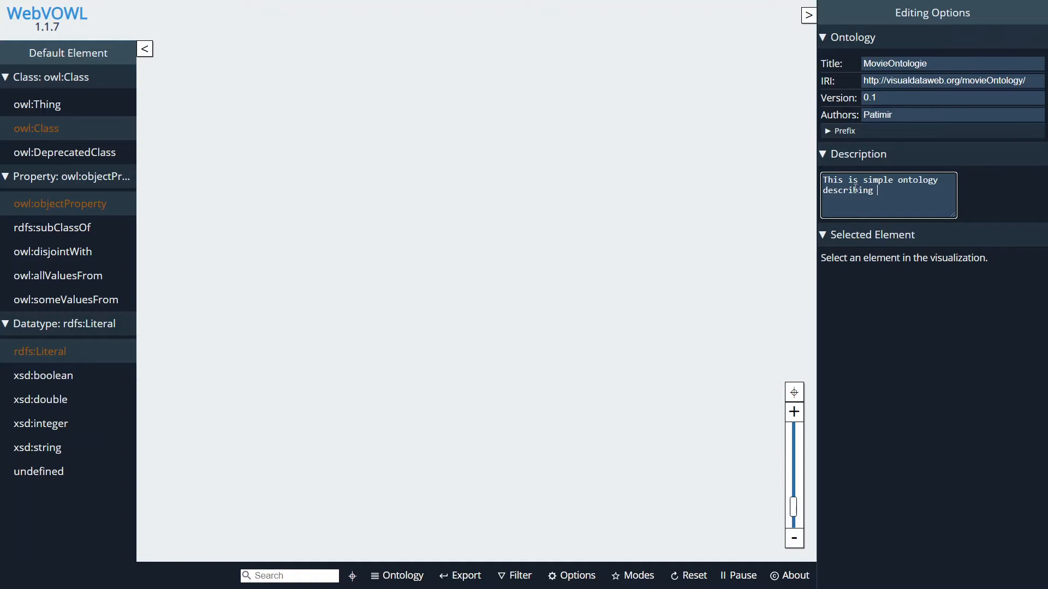
type("concept in the mo")
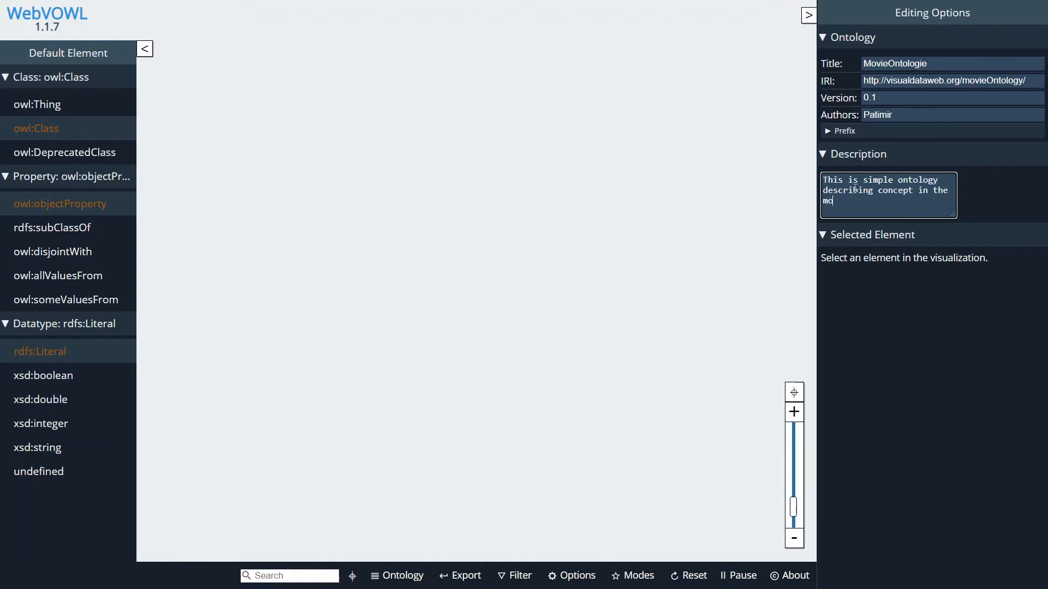
type("domain of m")
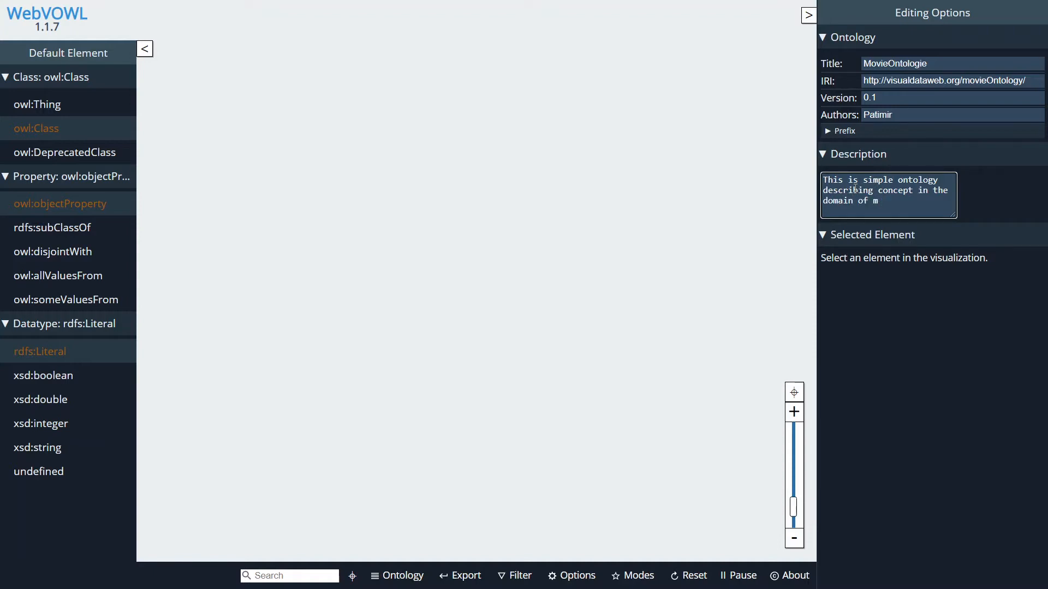
type("oivi")
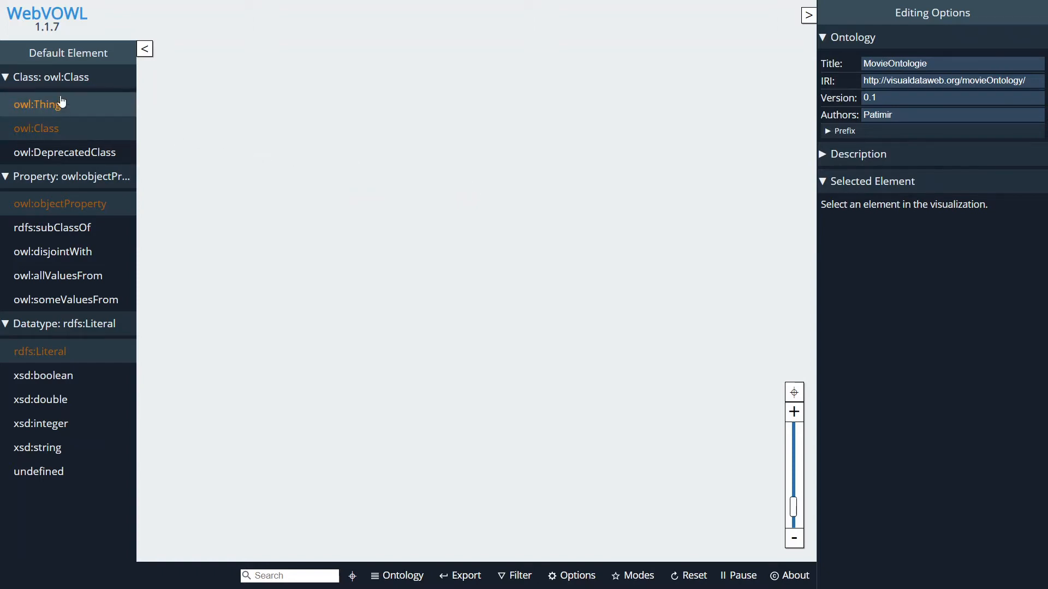
mouse_move(44, 98)
type("M")
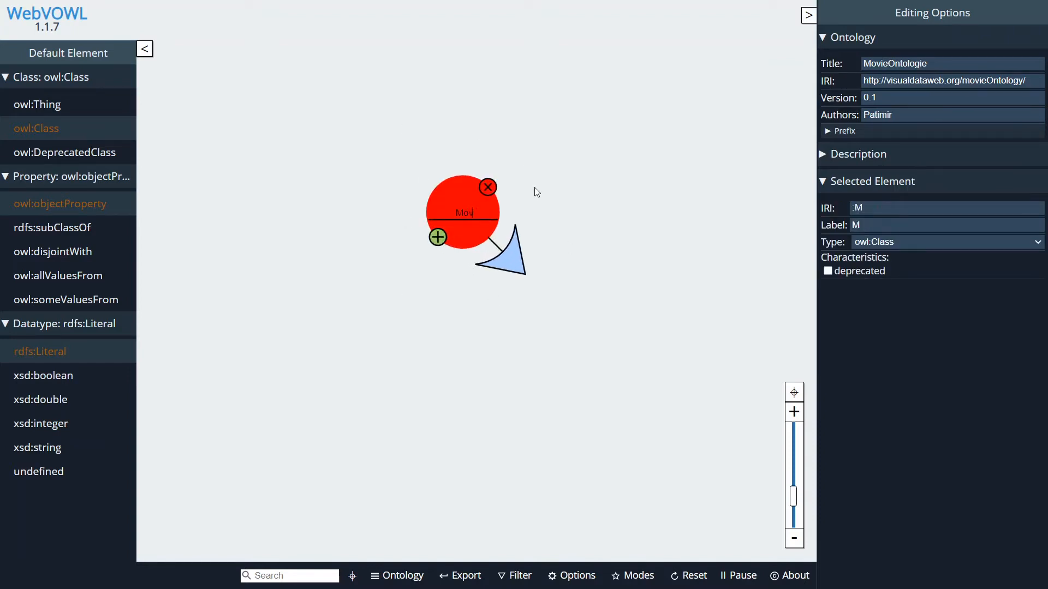
- Finish naming Movie and create classes named ShortMovie and LongMovie
type("ovie")
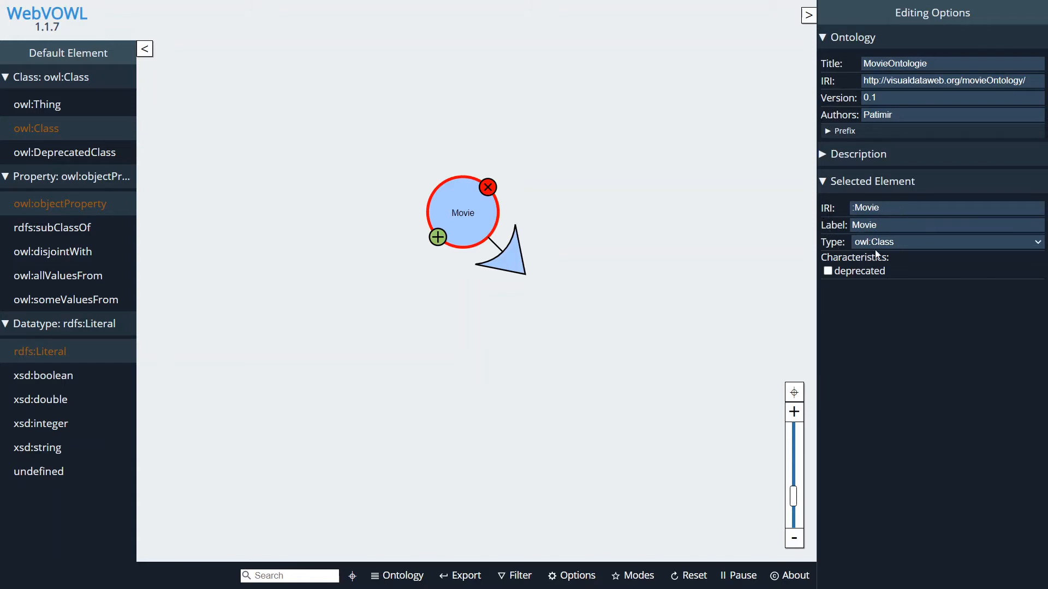
mouse_move(535, 209)
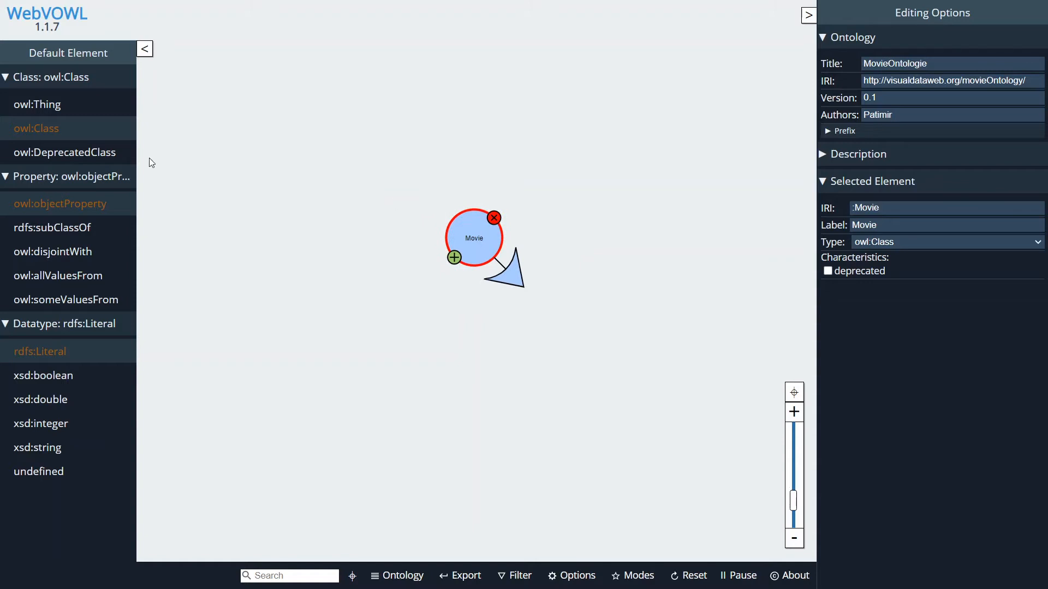
left_click(453, 257)
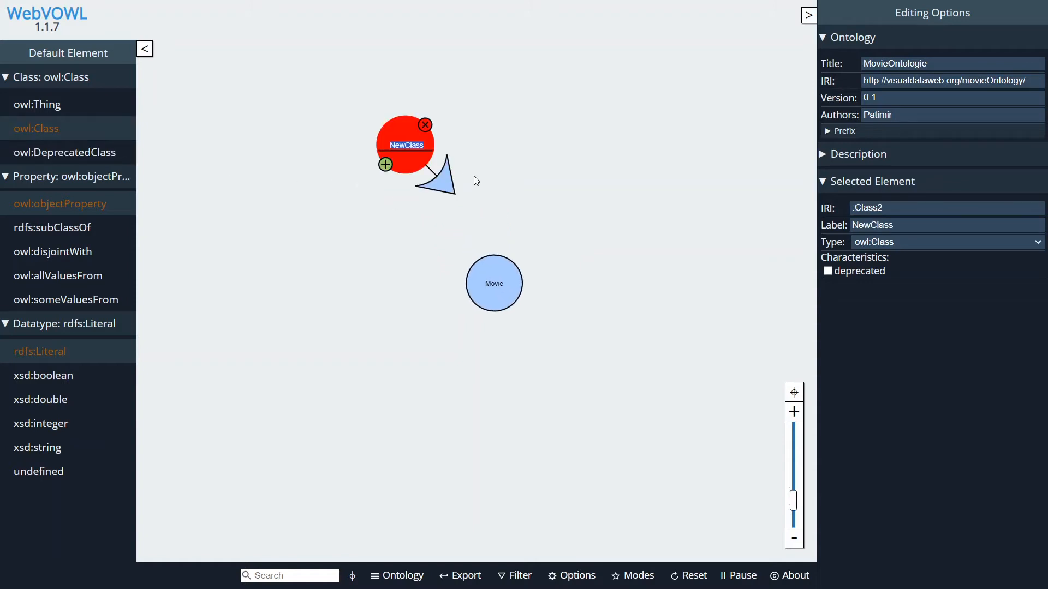
type("ShortMovie")
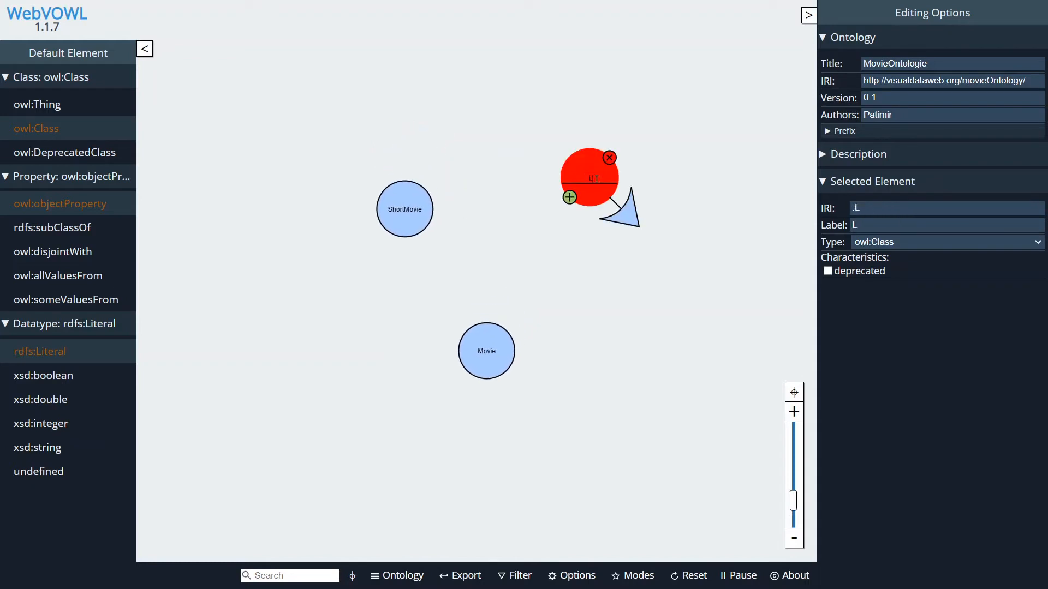
type("LongMovie")
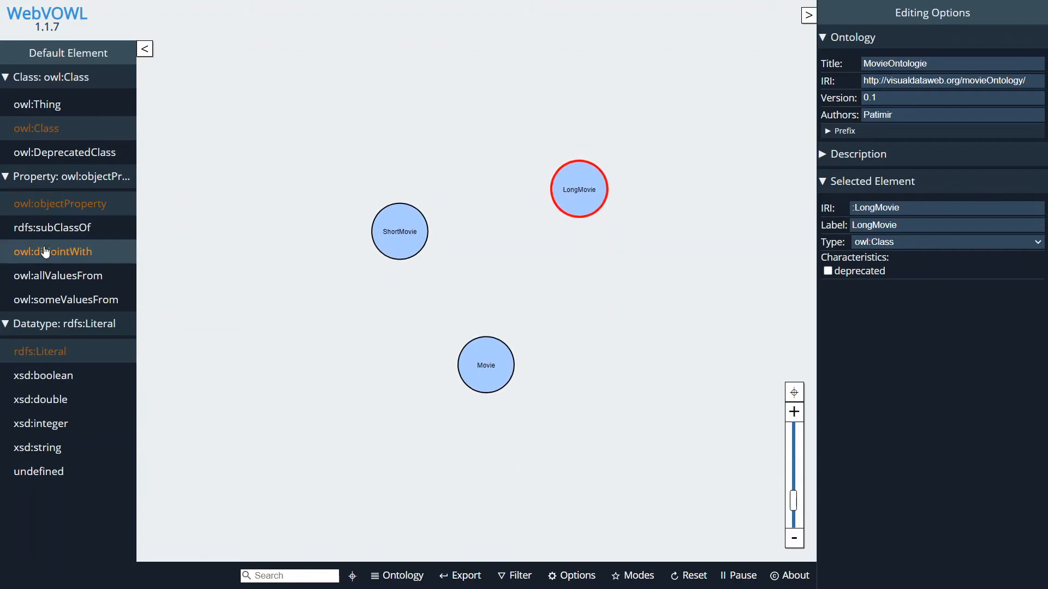
- Link ShortMovie and LongMovie to Movie with rdfs:subClassOf edges
left_click(52, 227)
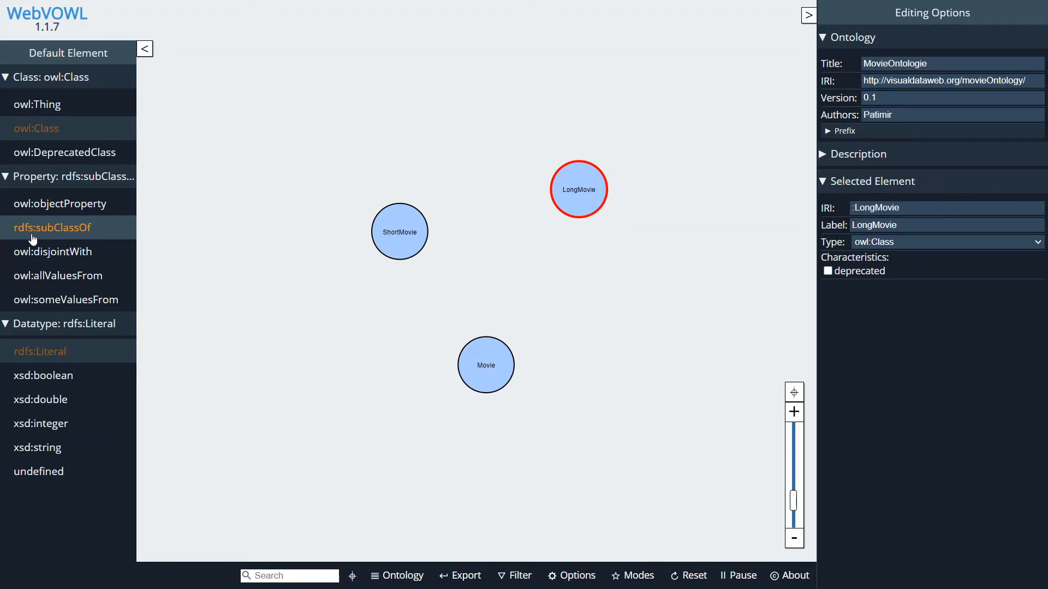
left_click(399, 232)
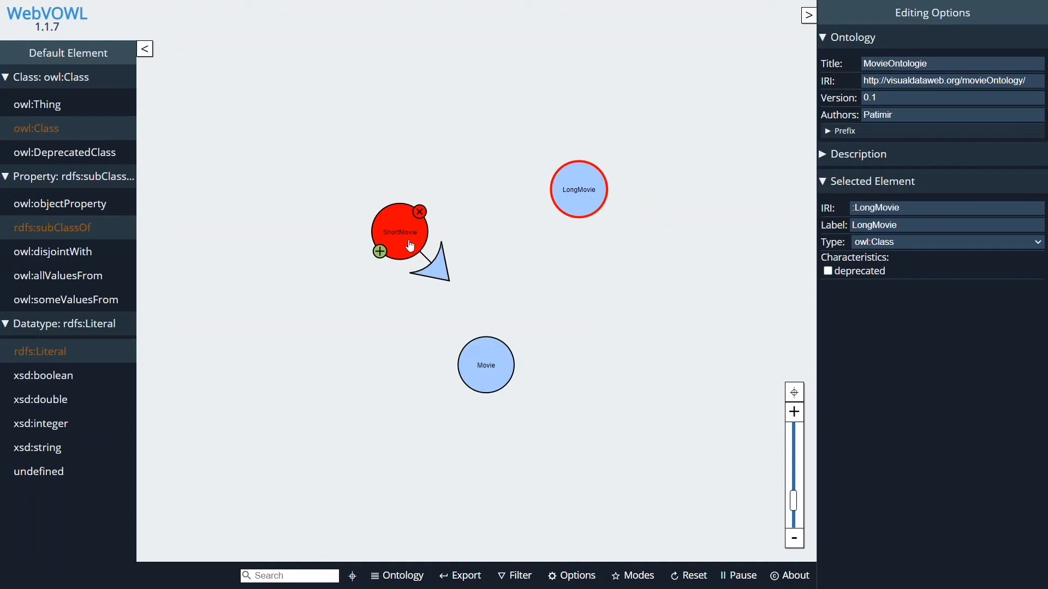
left_click(434, 270)
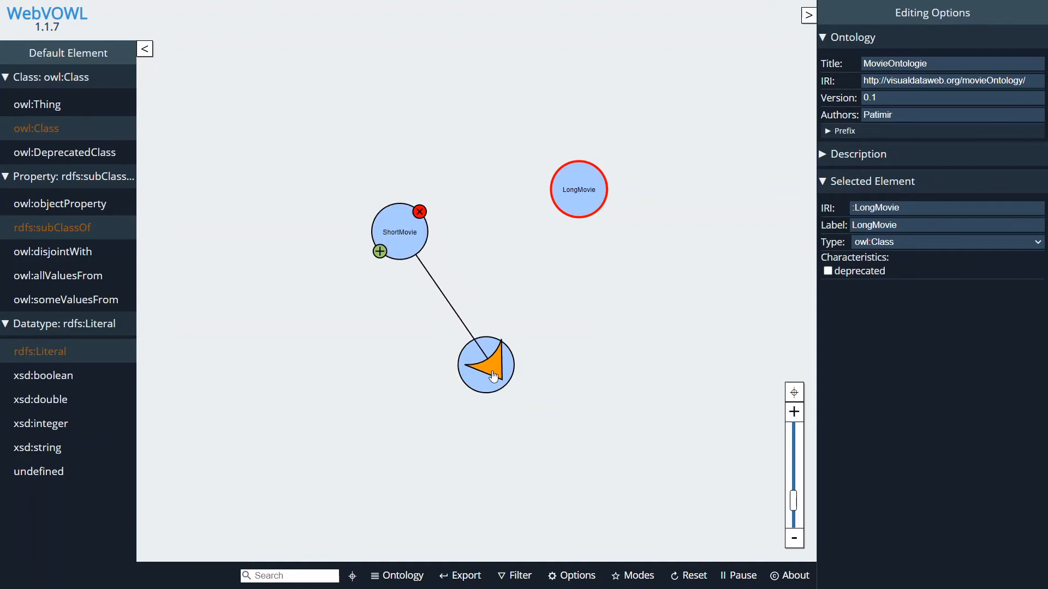
left_click(487, 366)
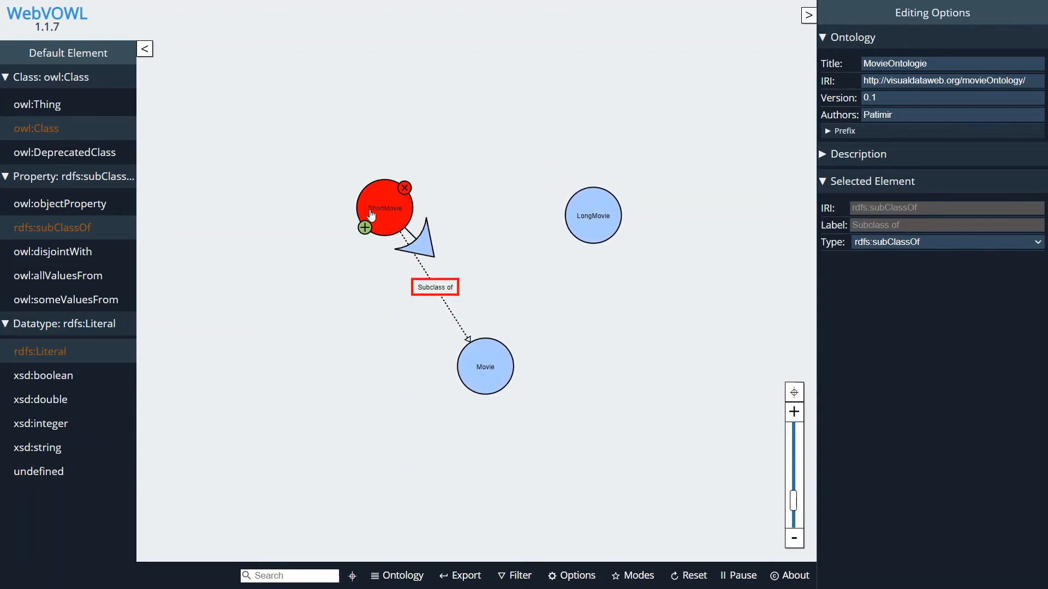
left_click(485, 366)
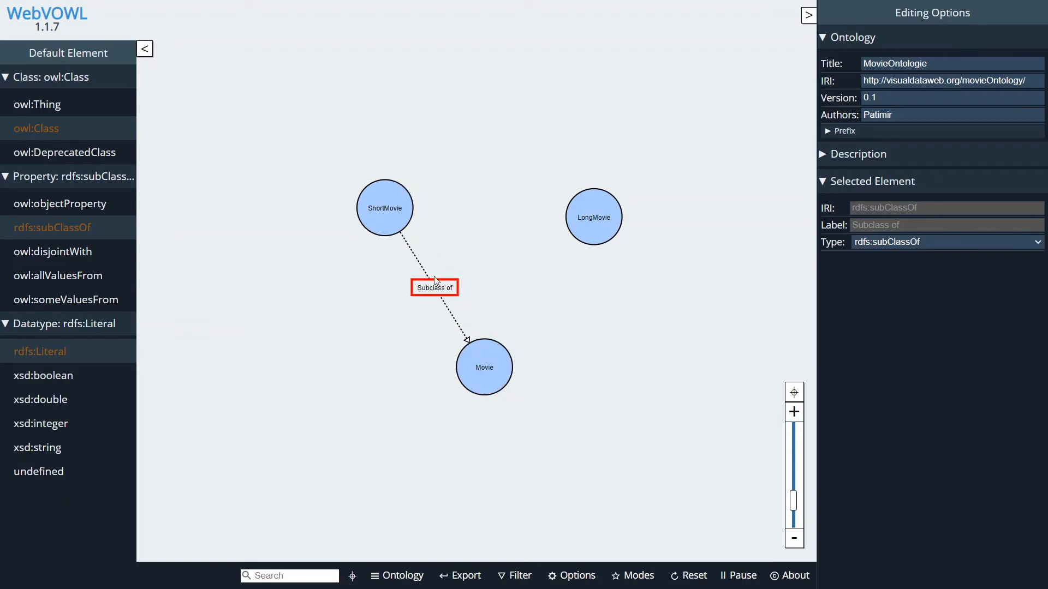
left_click(483, 367)
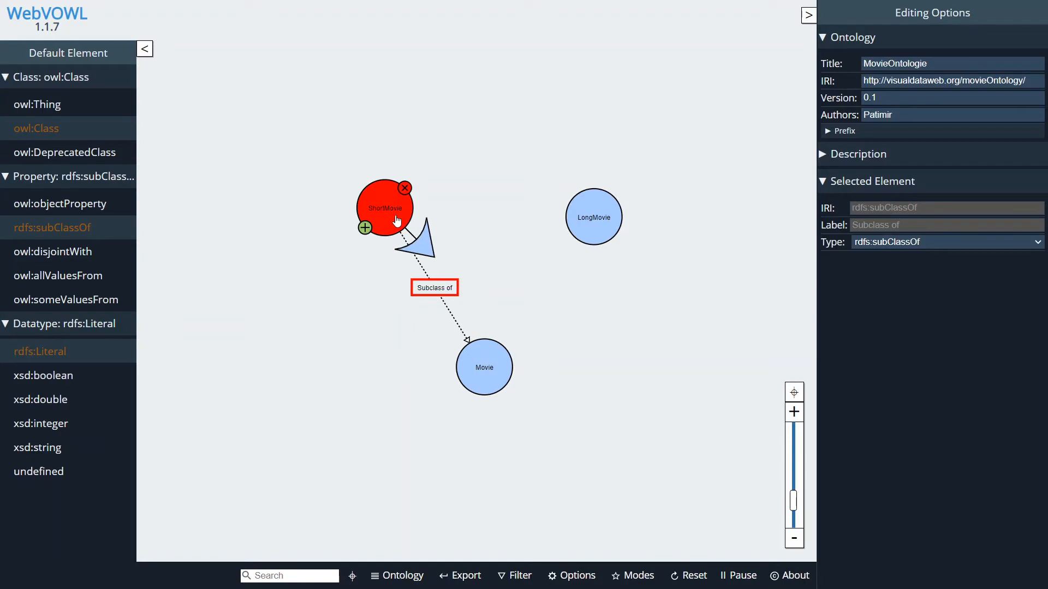
left_click(488, 197)
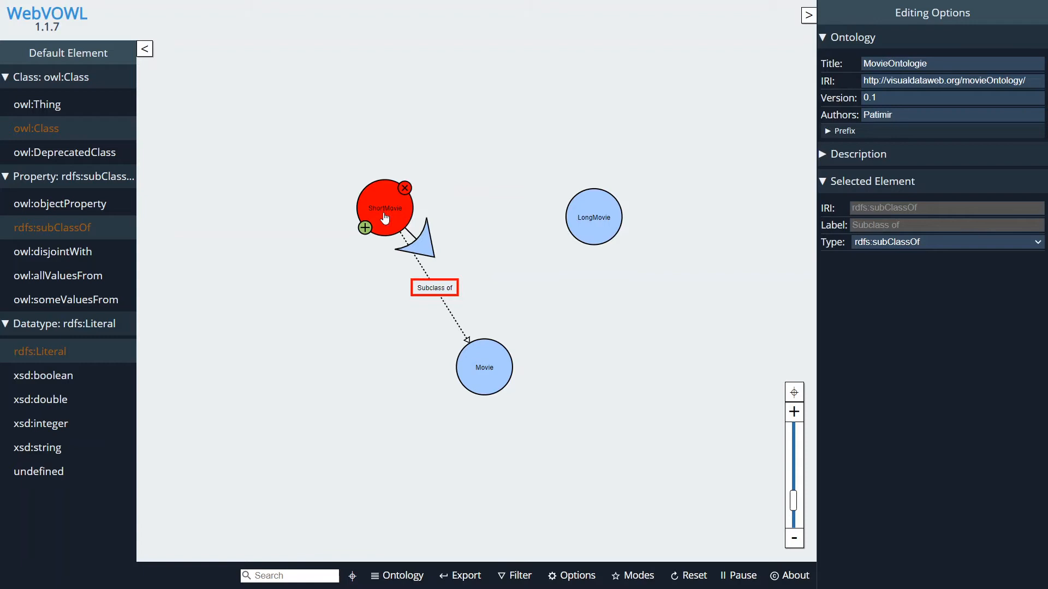
left_click(593, 217)
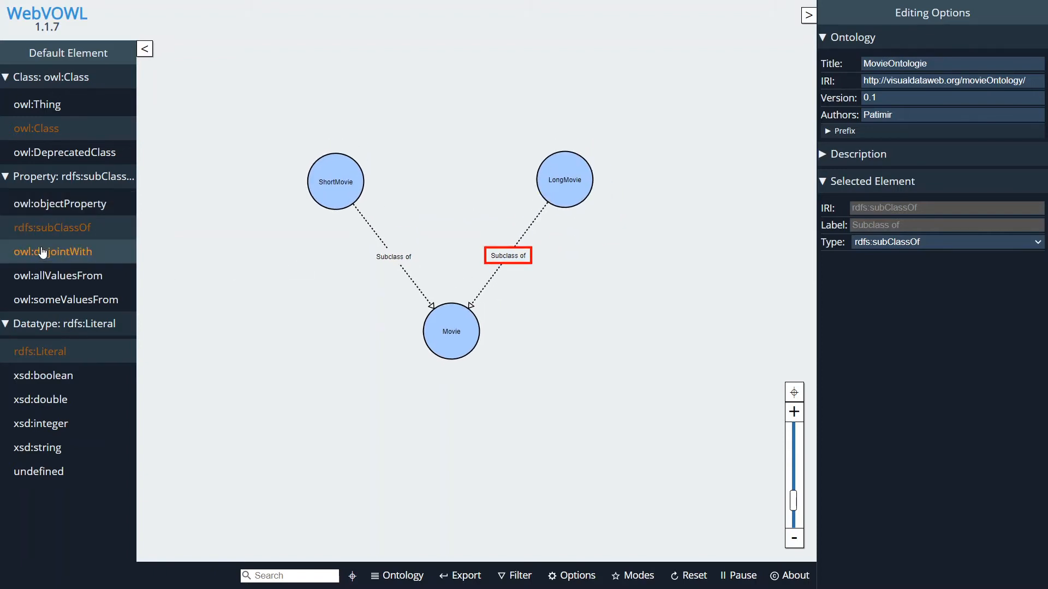
- Select owl:disjointWith and uncheck Class disjointness in the Filter settings
left_click(335, 181)
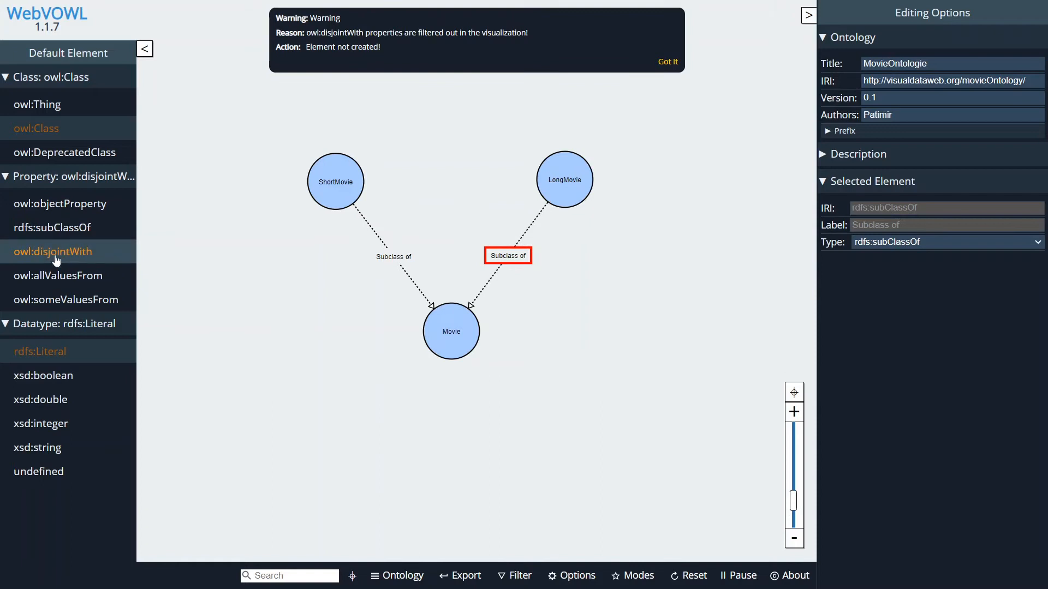
mouse_move(59, 275)
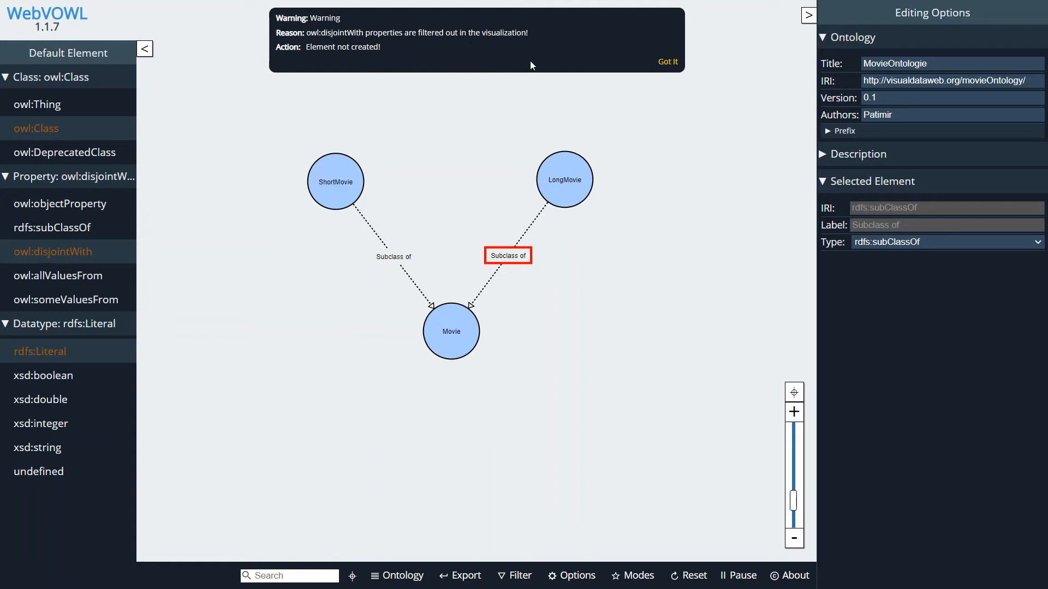
left_click(667, 61)
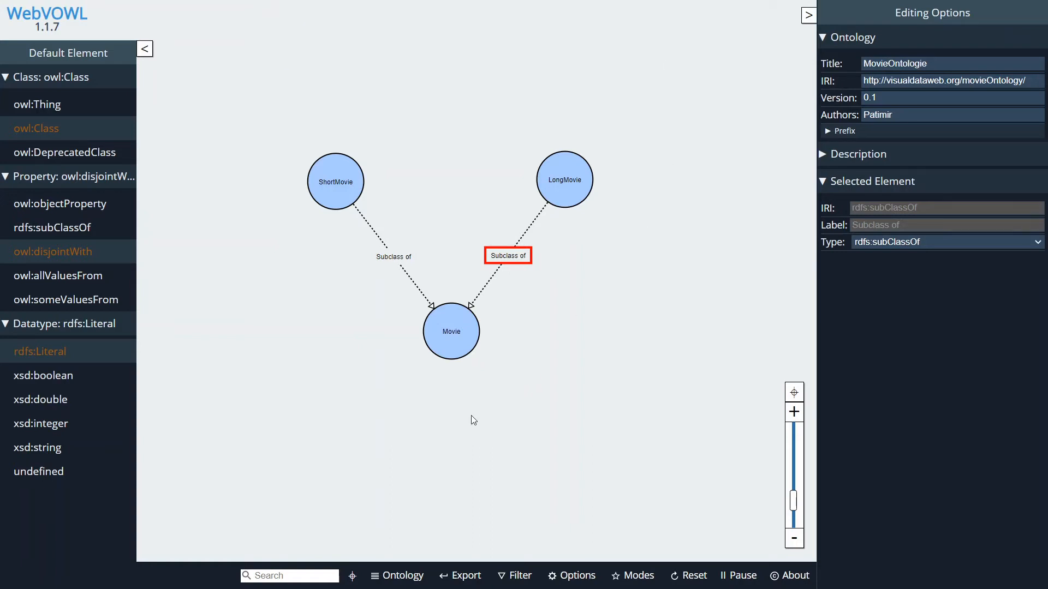
left_click(520, 576)
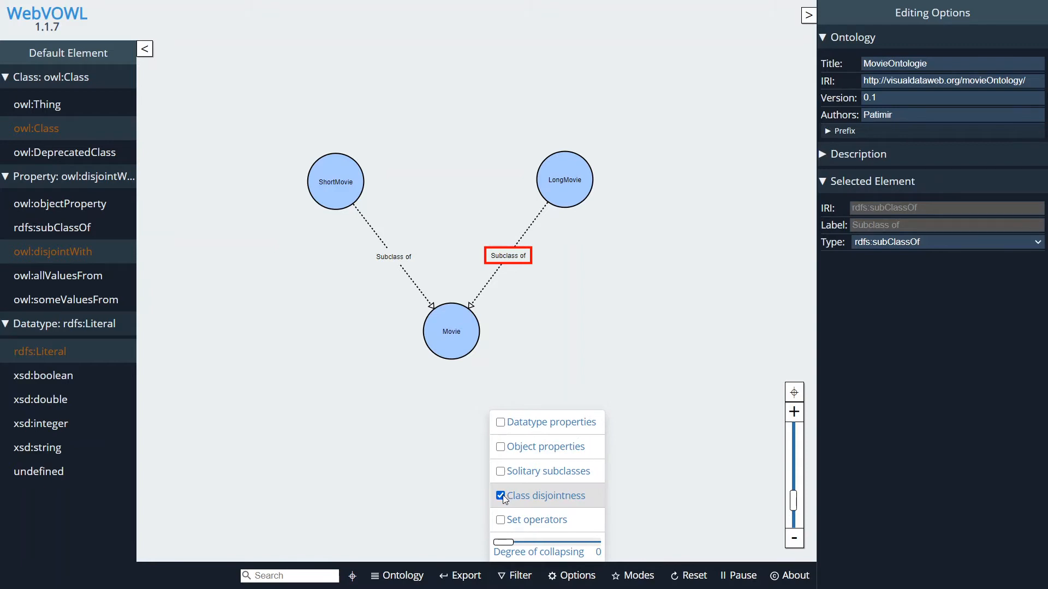
left_click(500, 495)
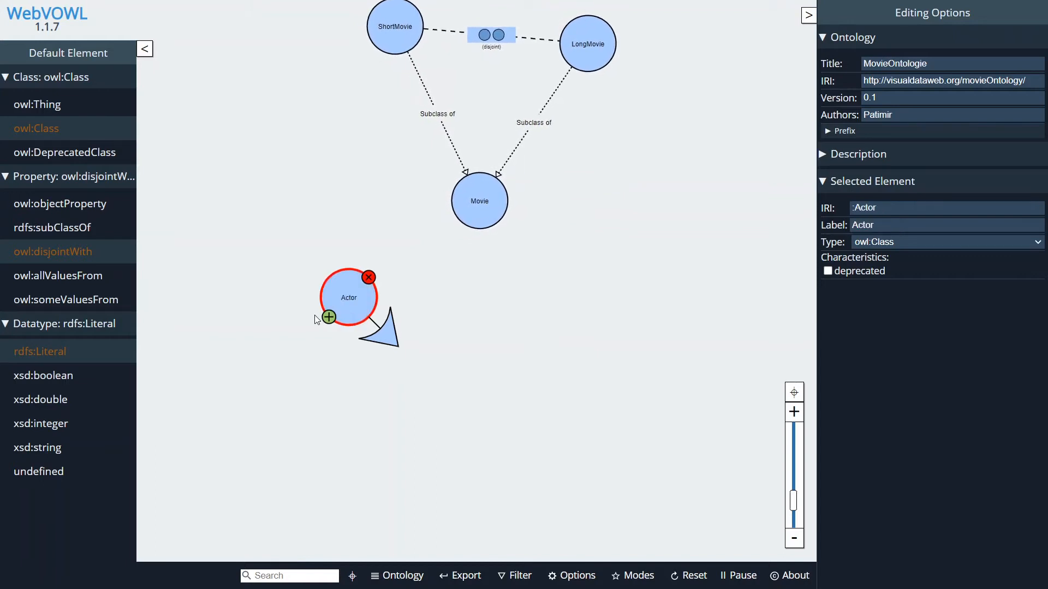
- Add new classes named Actress and MaleActor to the graph
left_click(327, 317)
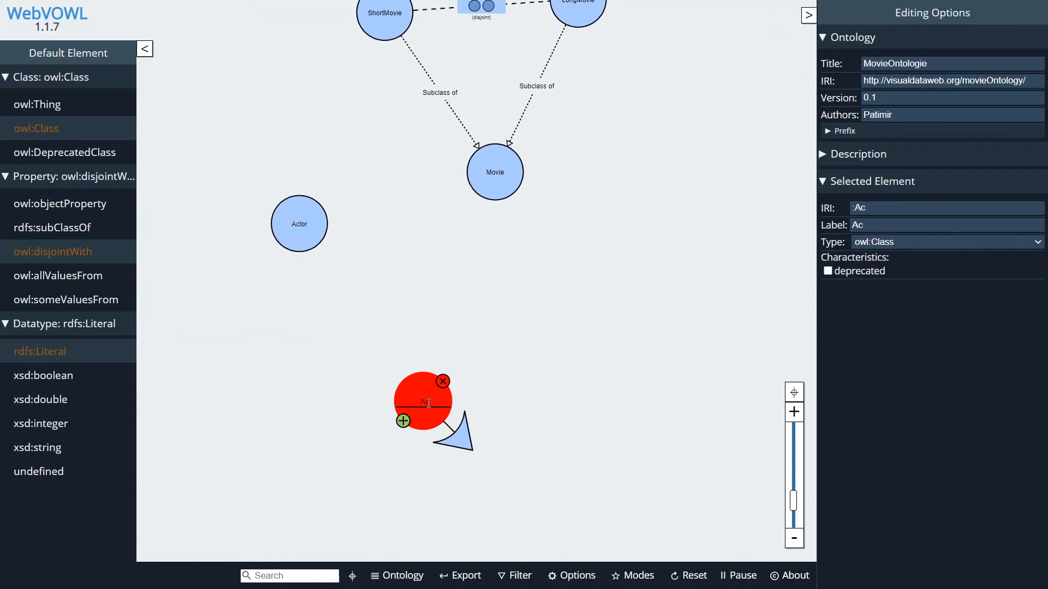
type("Actress")
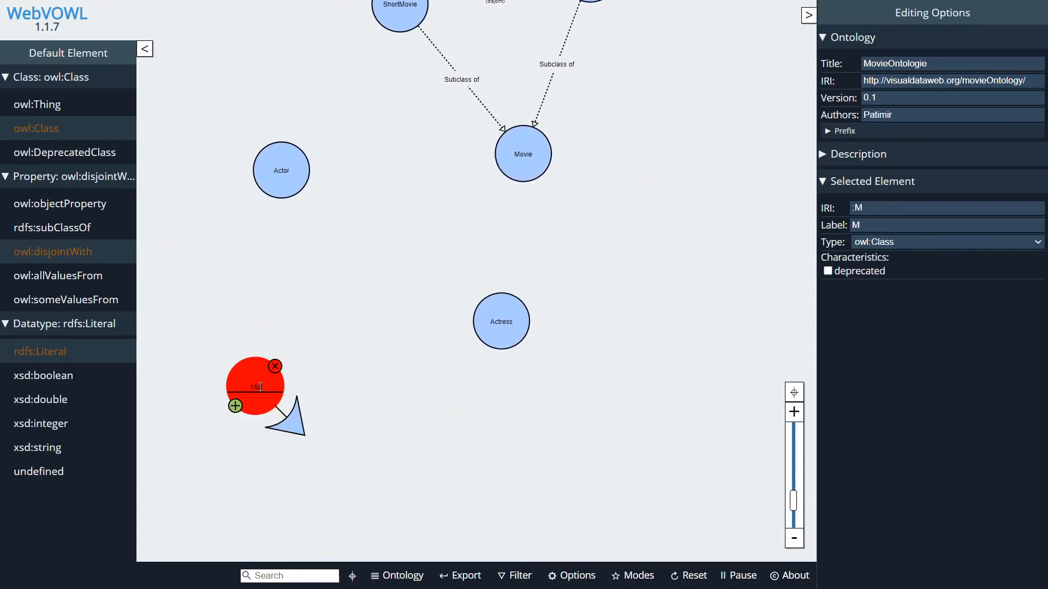
type("MaleActor")
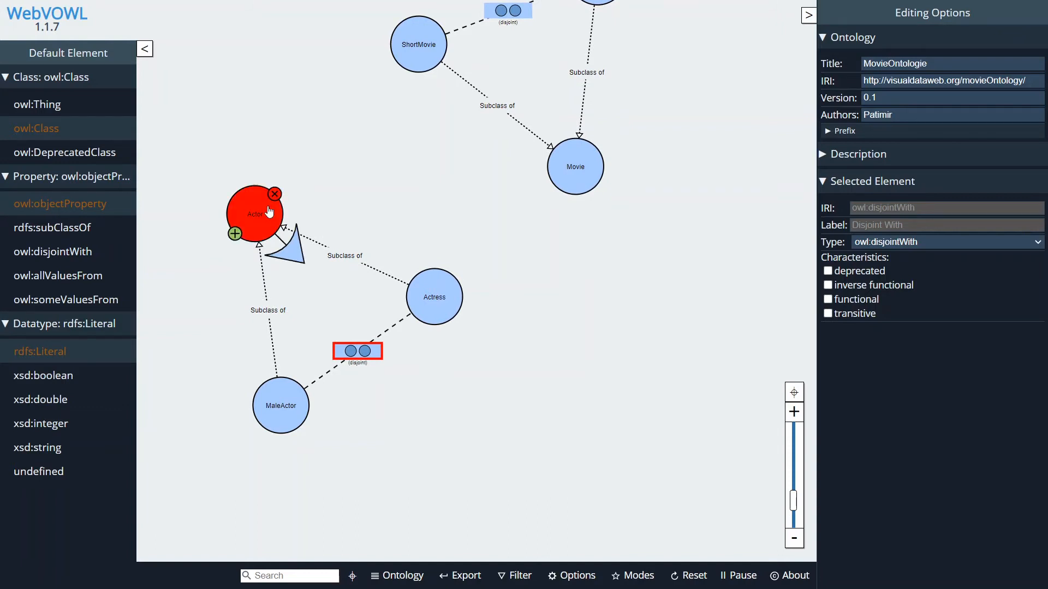
- Draw an object property from Actor to Movie and label it actsIn
left_click_drag(268, 212, 464, 184)
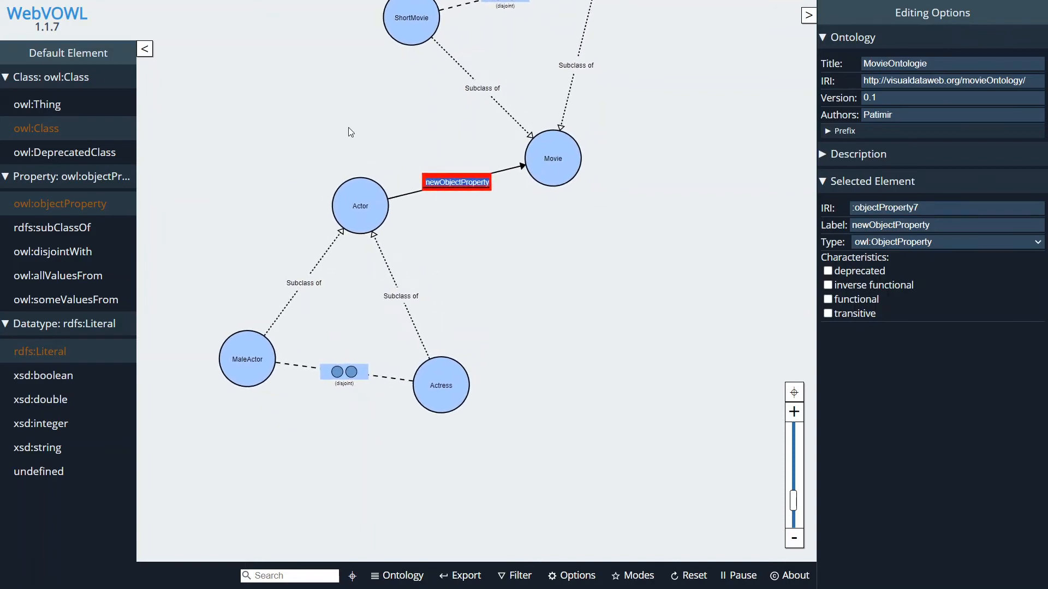
type("actor")
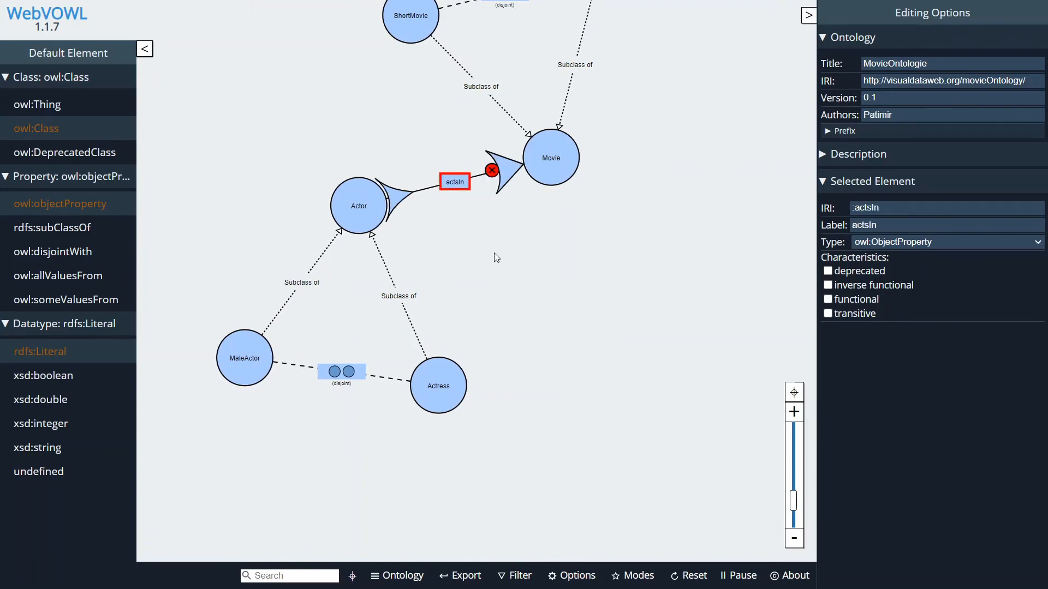
mouse_move(398, 204)
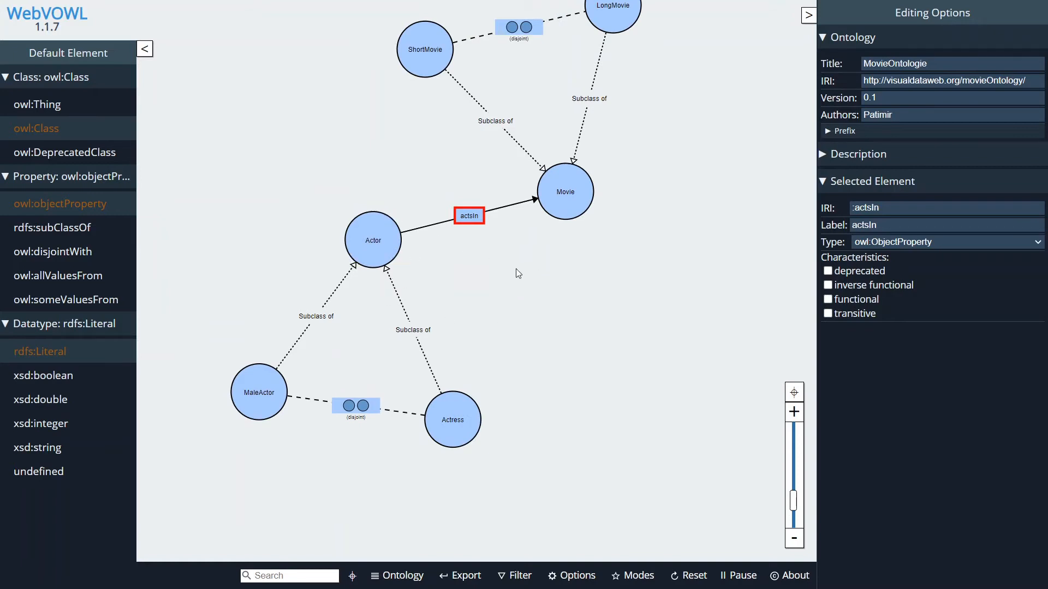
left_click(468, 215)
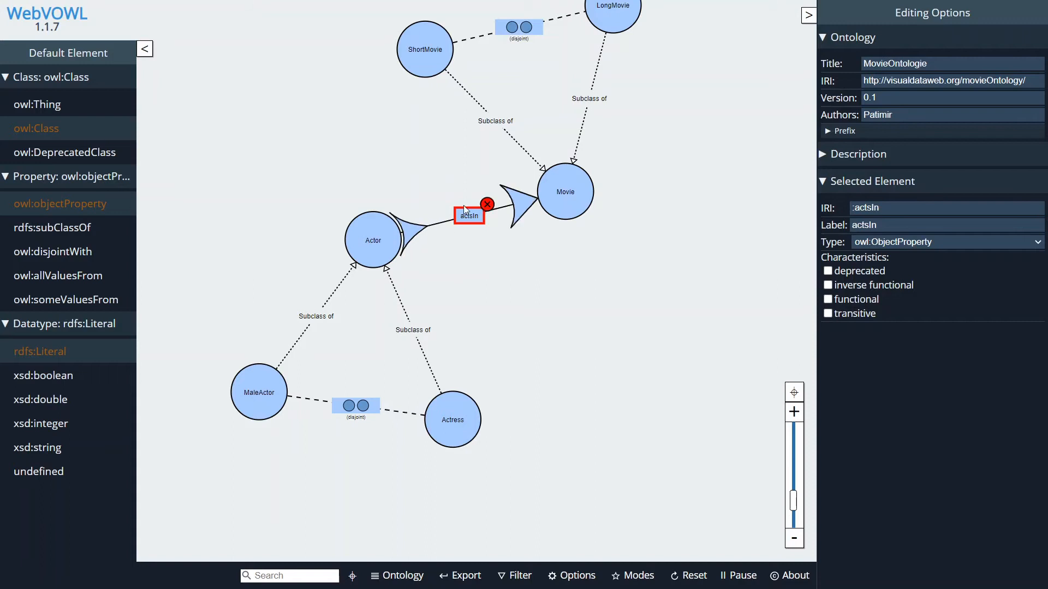
left_click(469, 215)
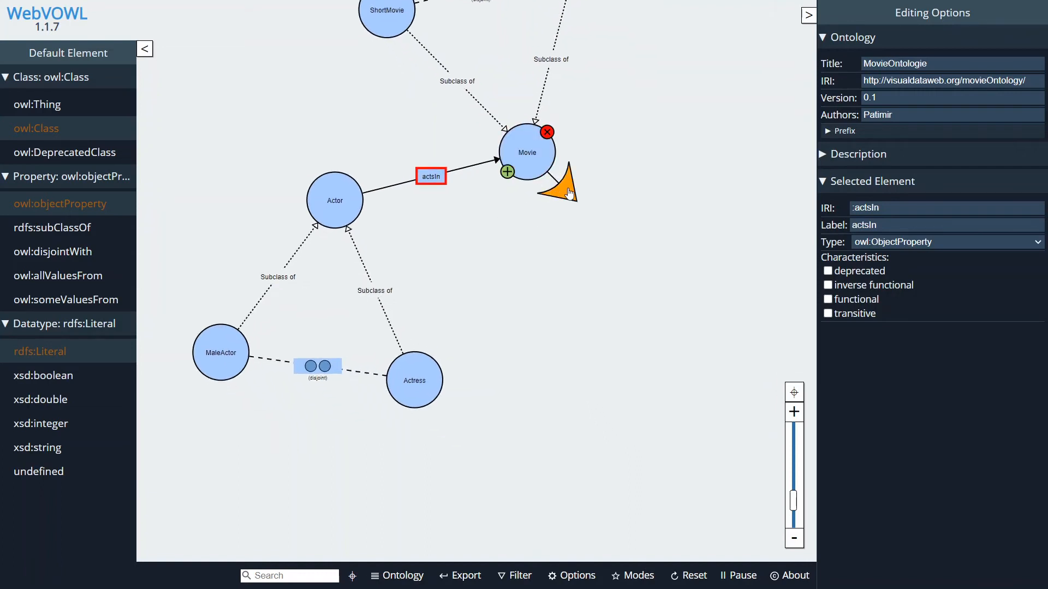
mouse_move(563, 195)
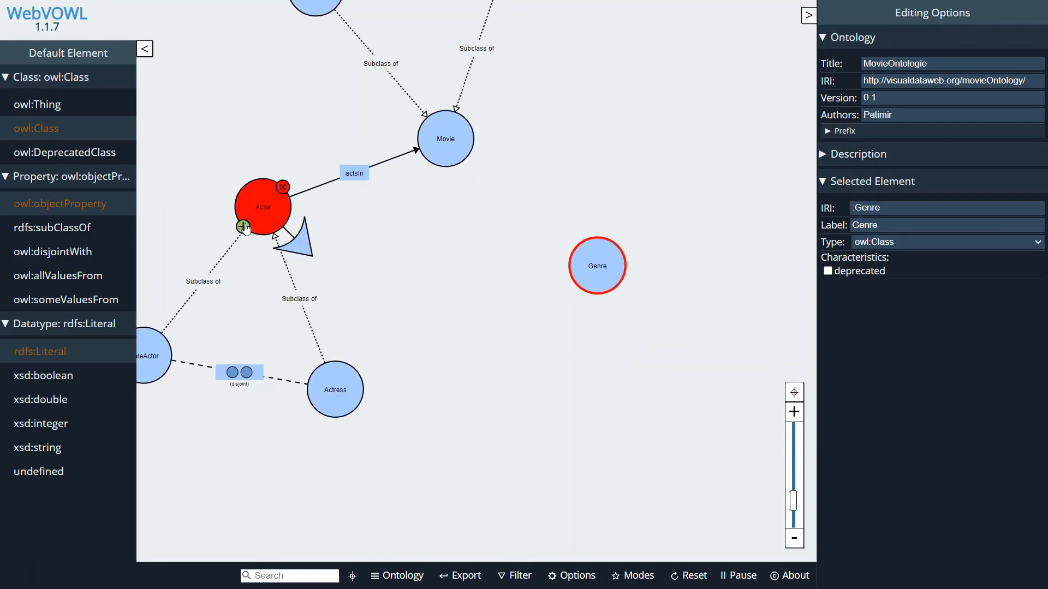
- Add a new class named Horror to the graph
left_click(596, 265)
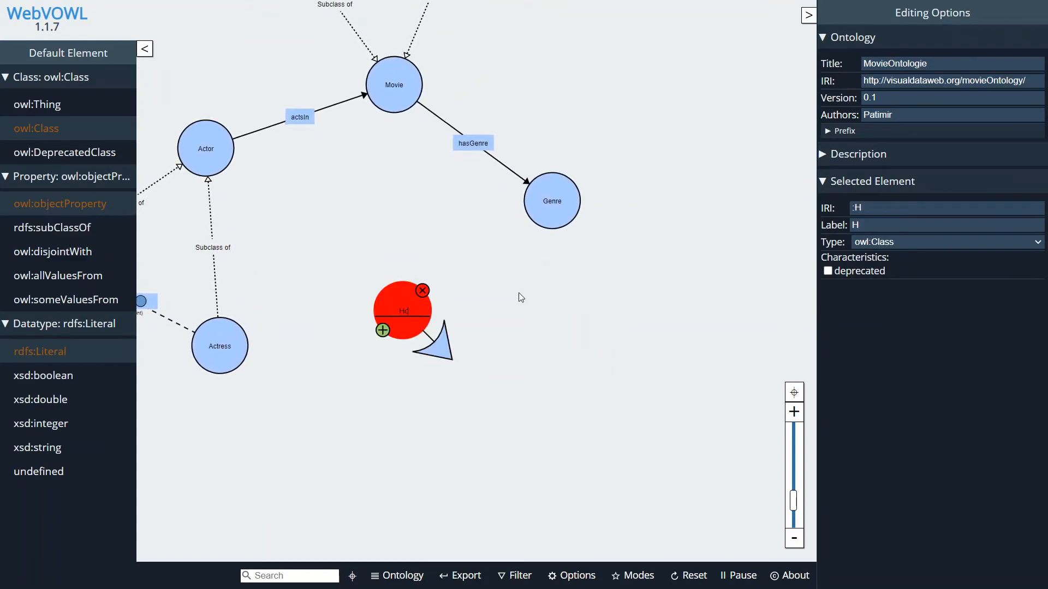
type("Horror")
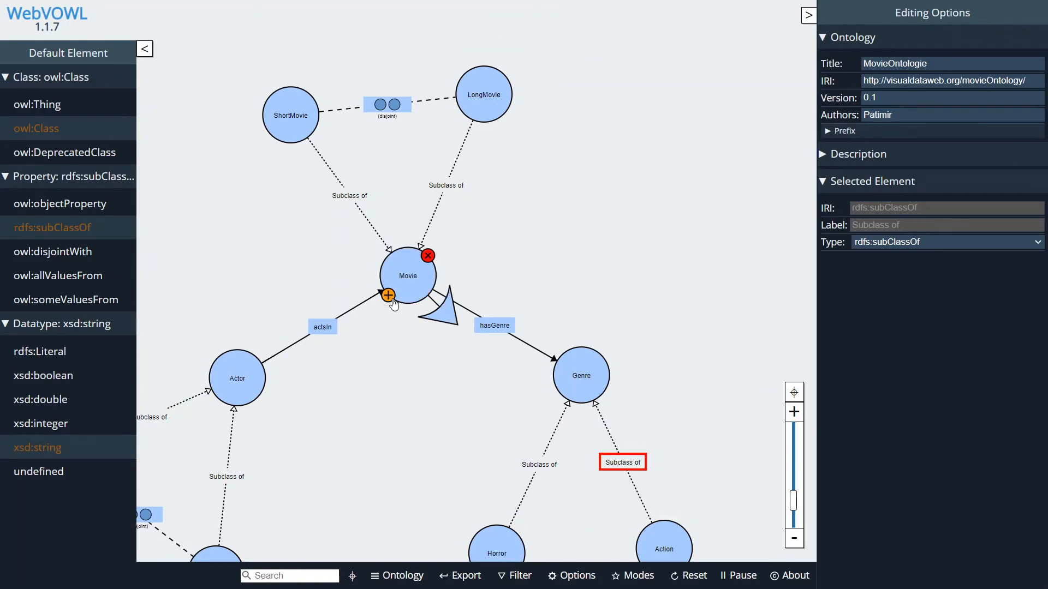
- Add a movieHasName string property to Movie, then a second integer datatype property
left_click(388, 296)
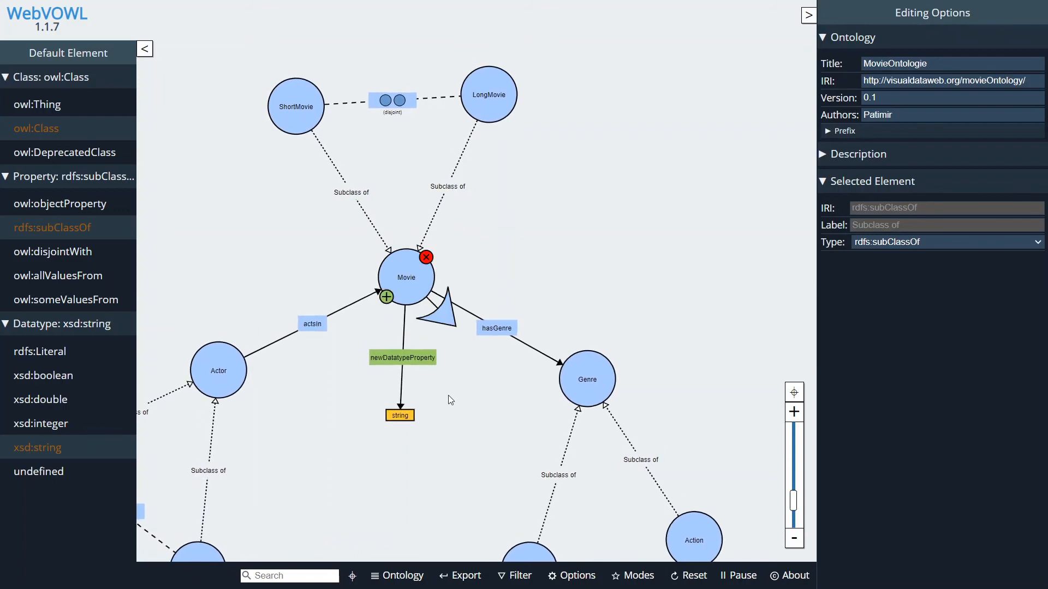
left_click(402, 357)
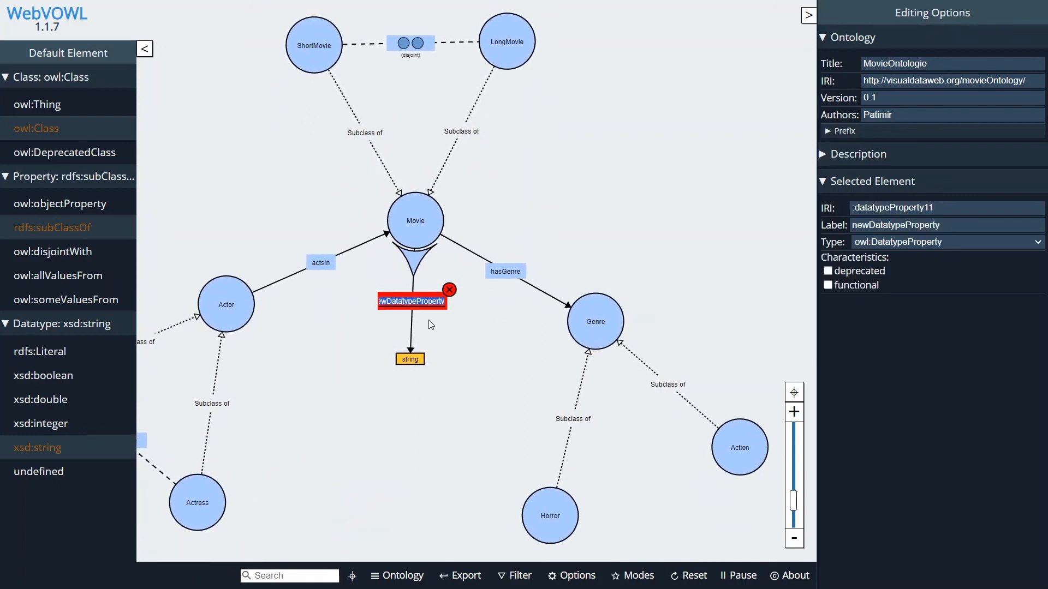
type("movi")
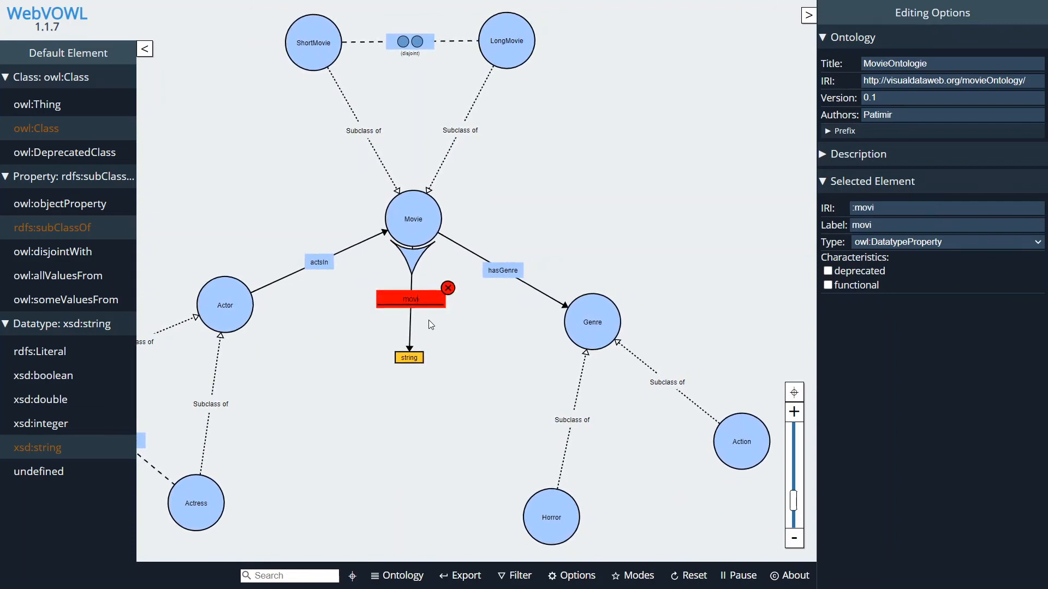
type("movieHasName")
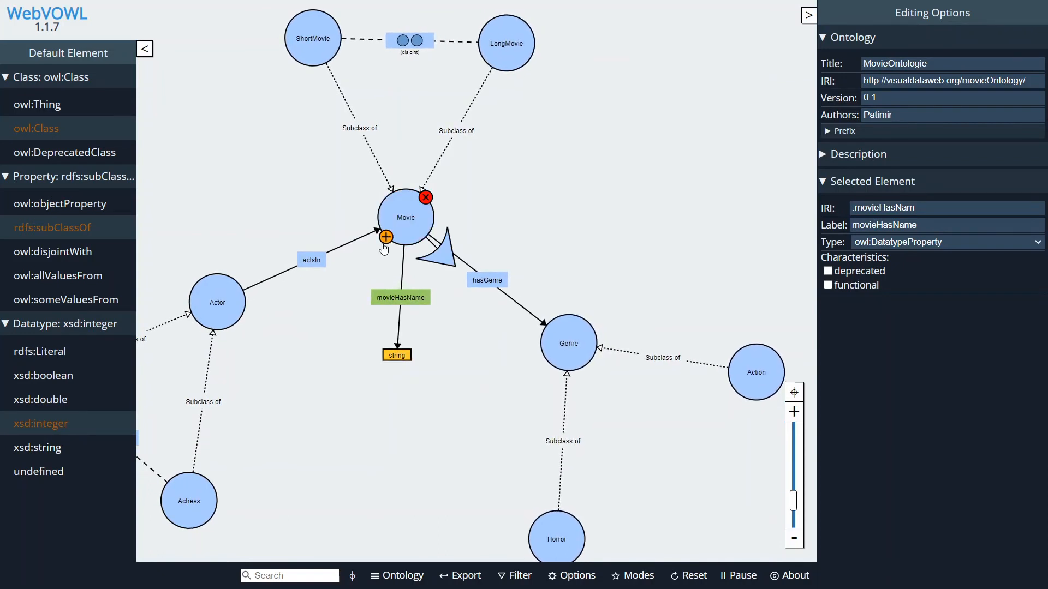
left_click(384, 236)
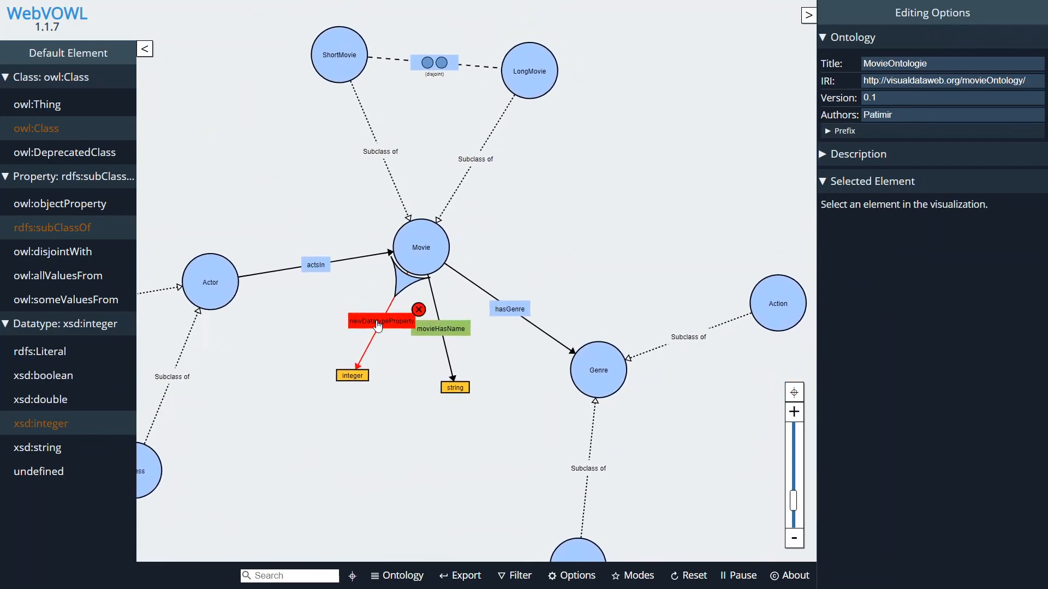
- Rename Movie's integer property to hasRating and add an actorHasName string property to Actor
left_click(375, 321)
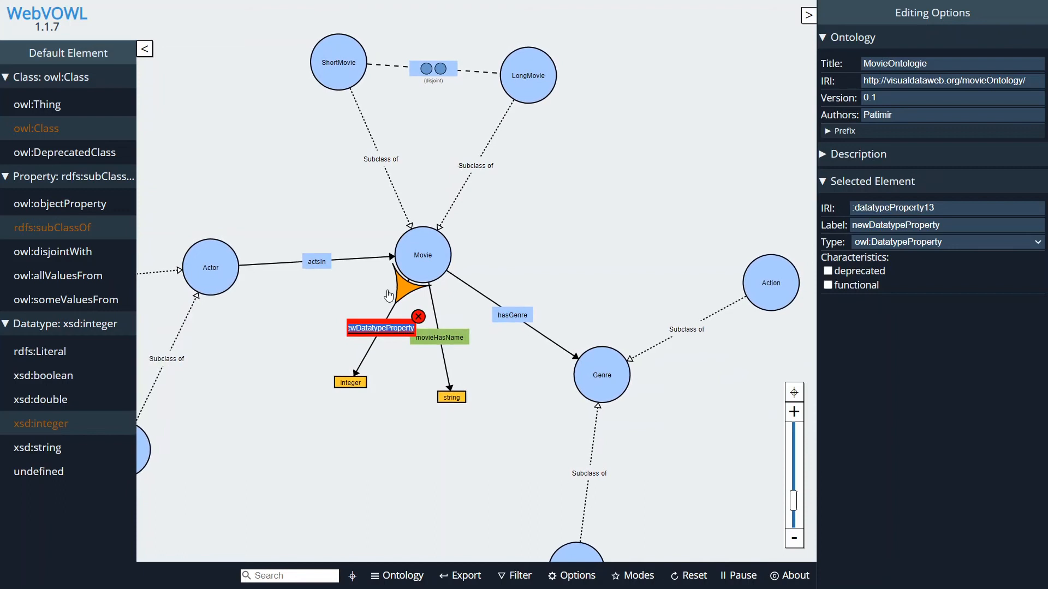
type("hasRating")
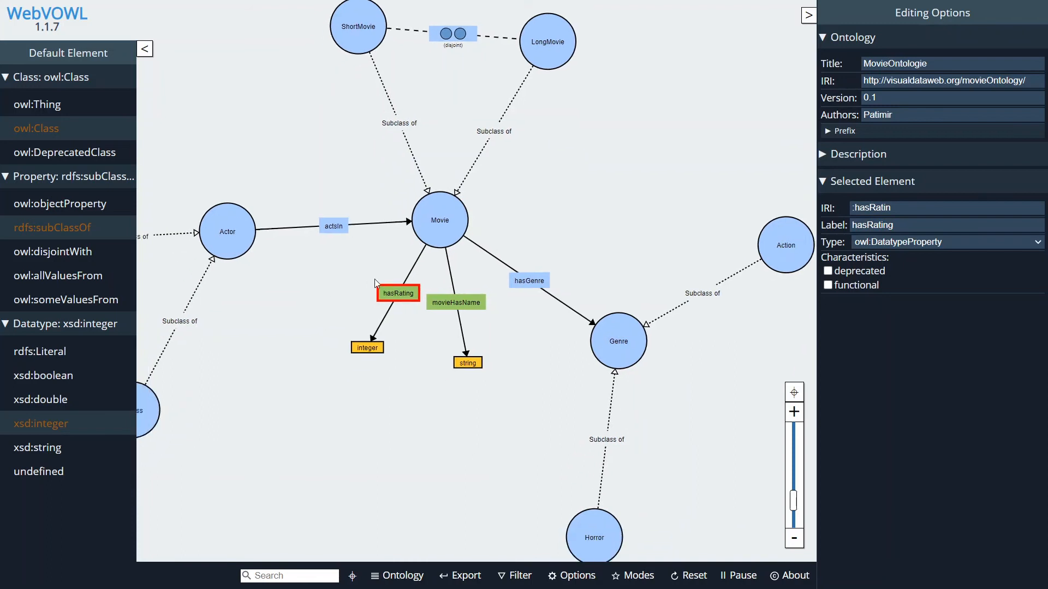
left_click(399, 292)
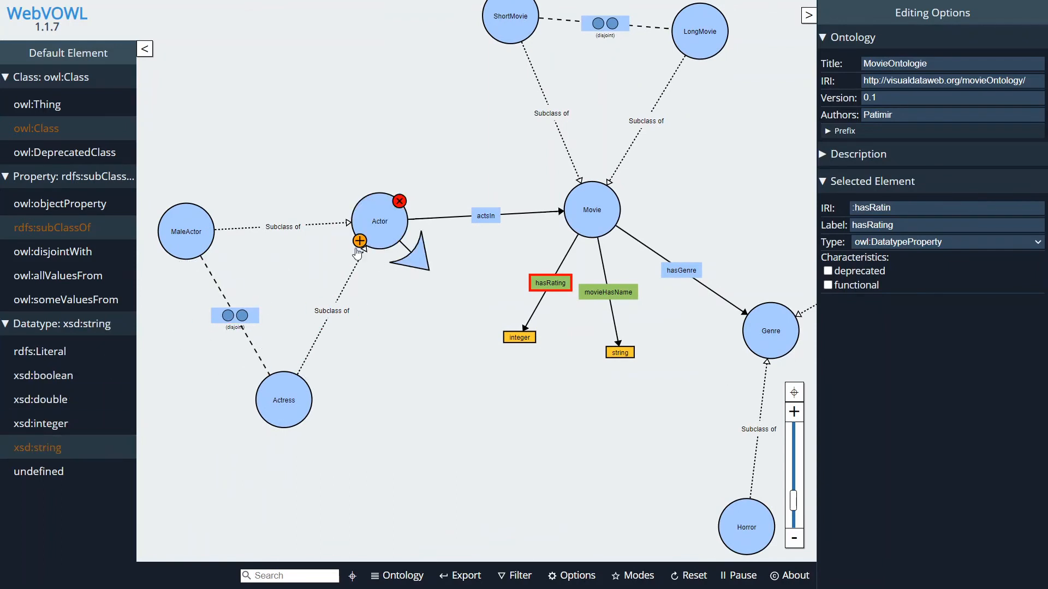
left_click(359, 241)
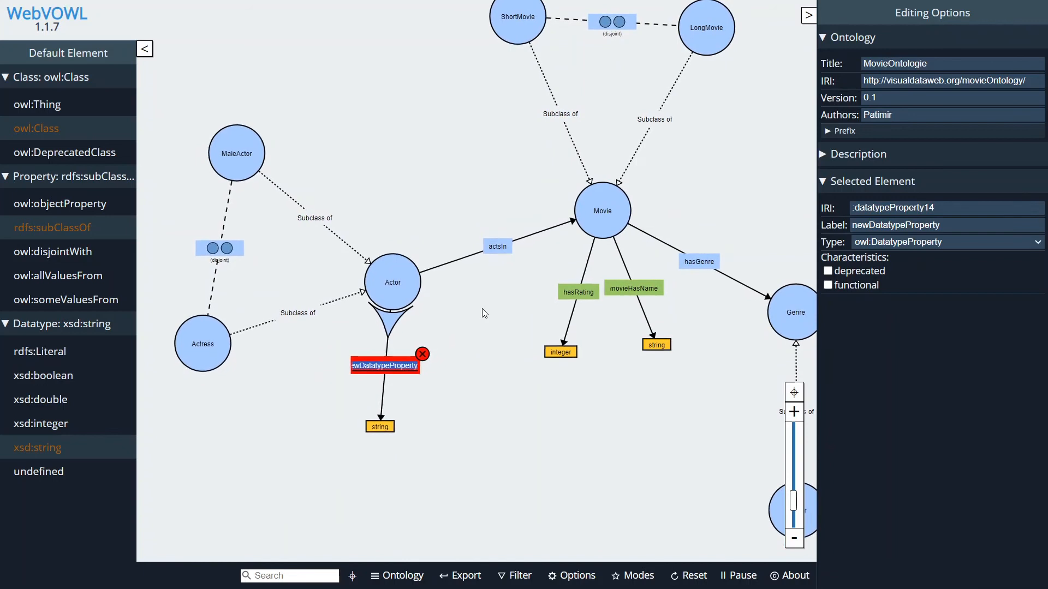
type("actorha")
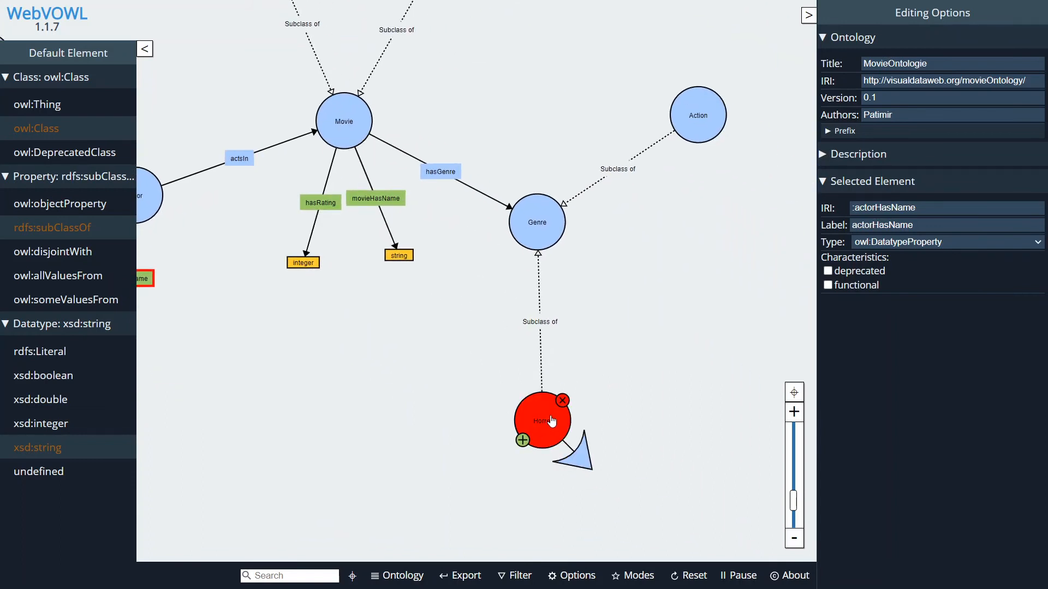
- Select the Horror genre node and change its name to Romantic
left_click(542, 420)
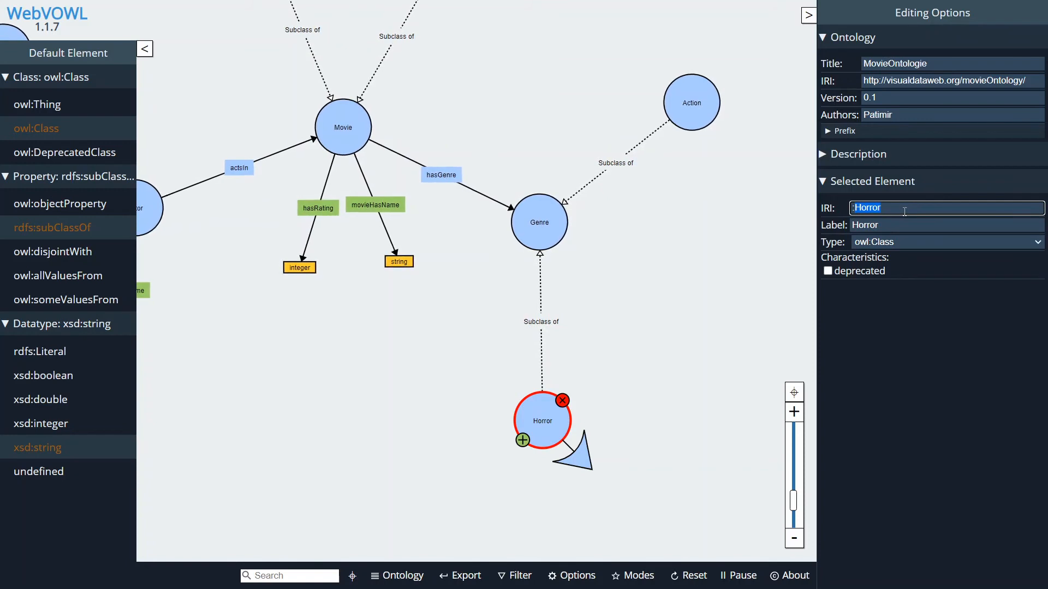
type("Romatic")
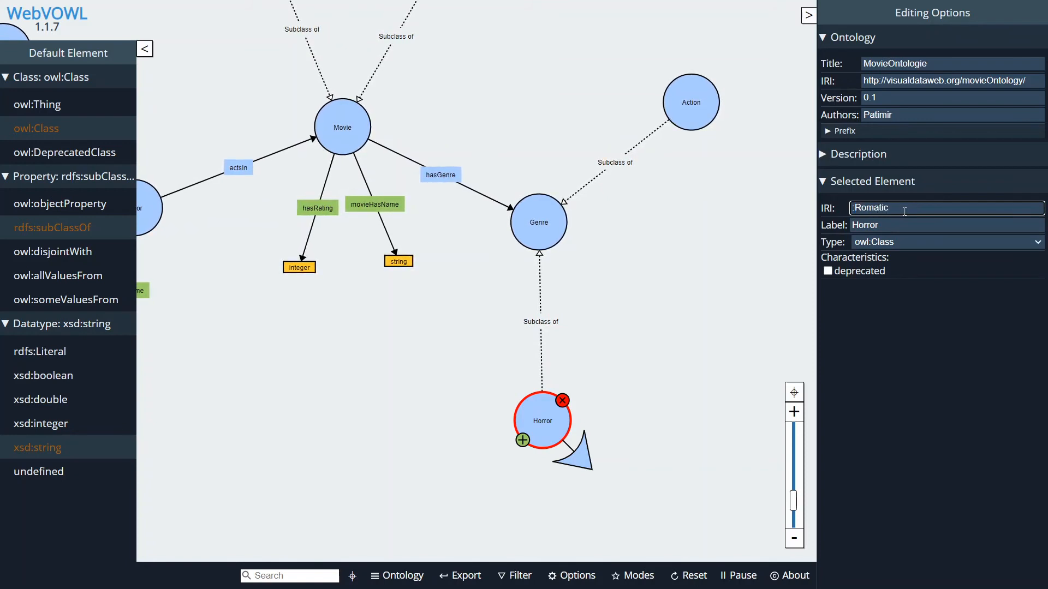
key("Backspace")
type("n")
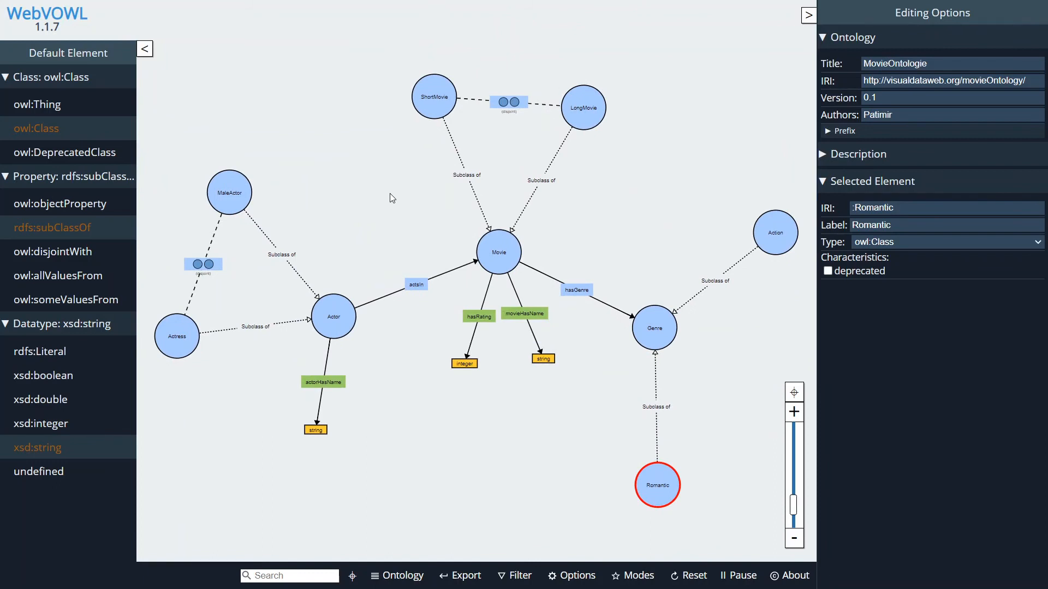
mouse_move(430, 458)
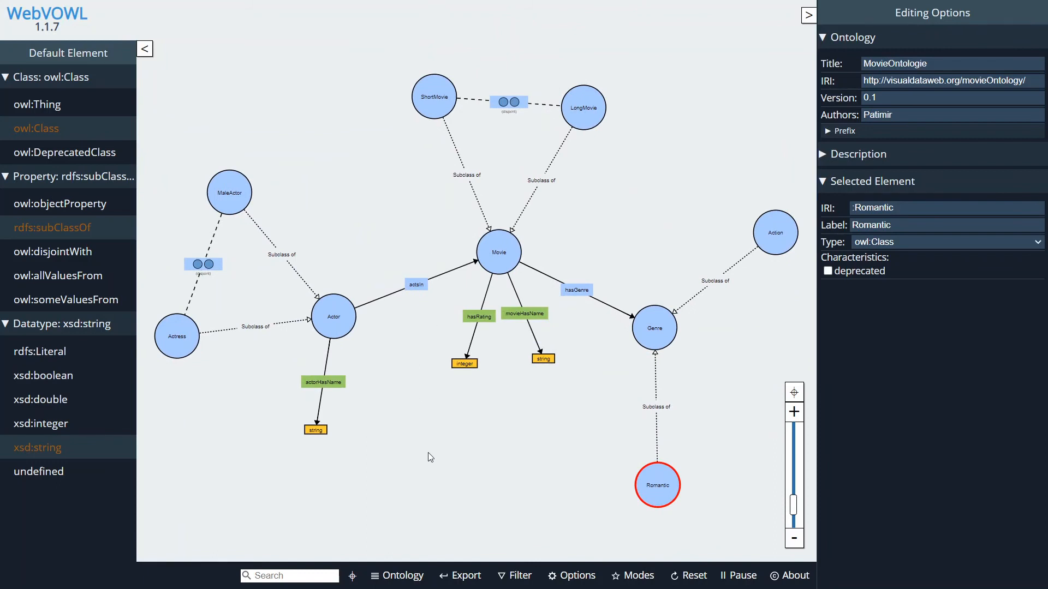
- Export the movie ontology as SVG and as TTL, opening each downloaded file
left_click(465, 575)
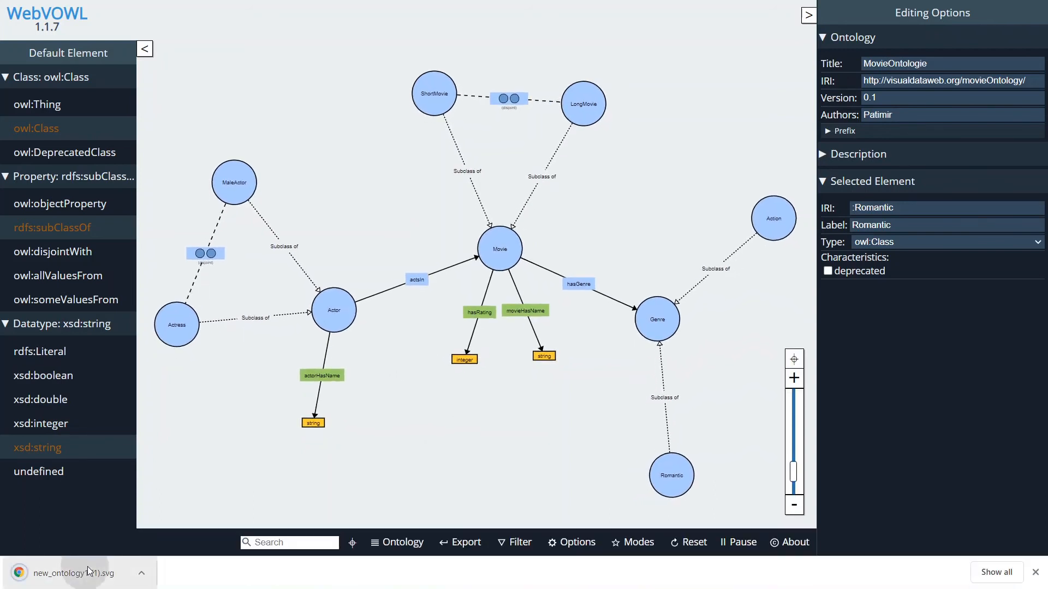
left_click(74, 573)
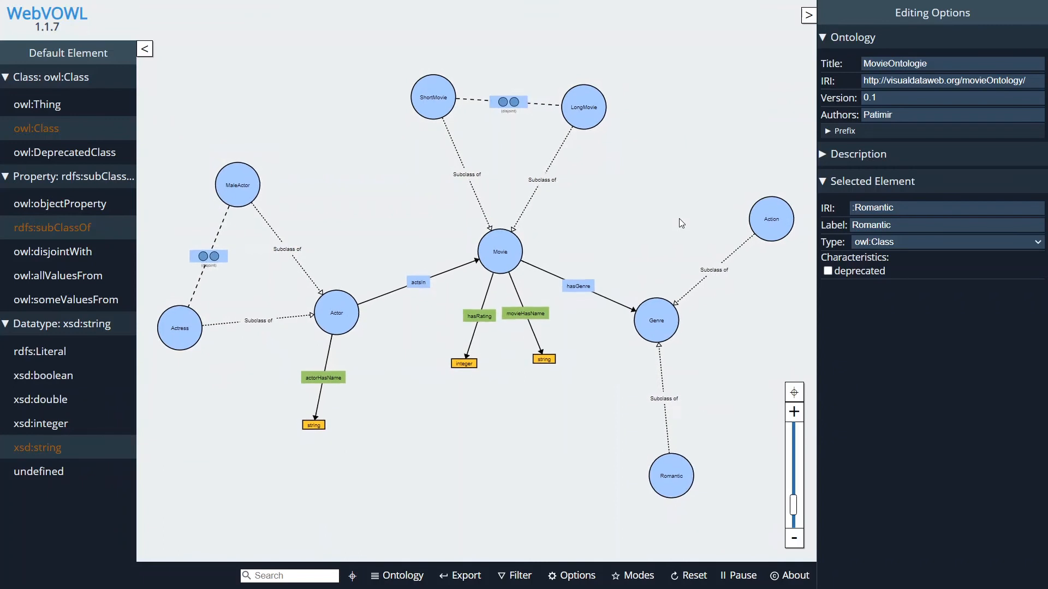
left_click(459, 575)
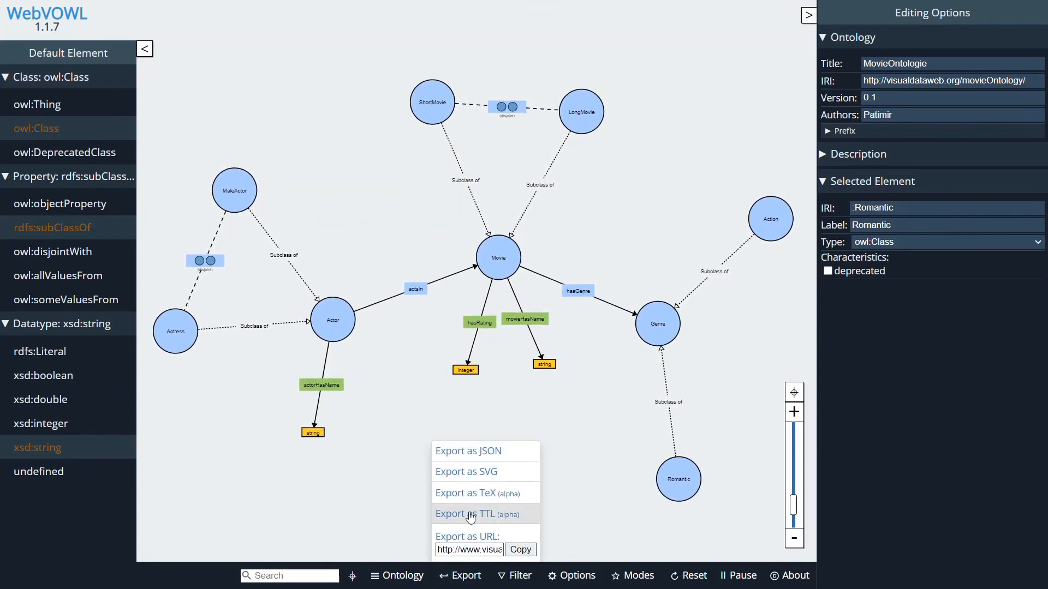
left_click(465, 514)
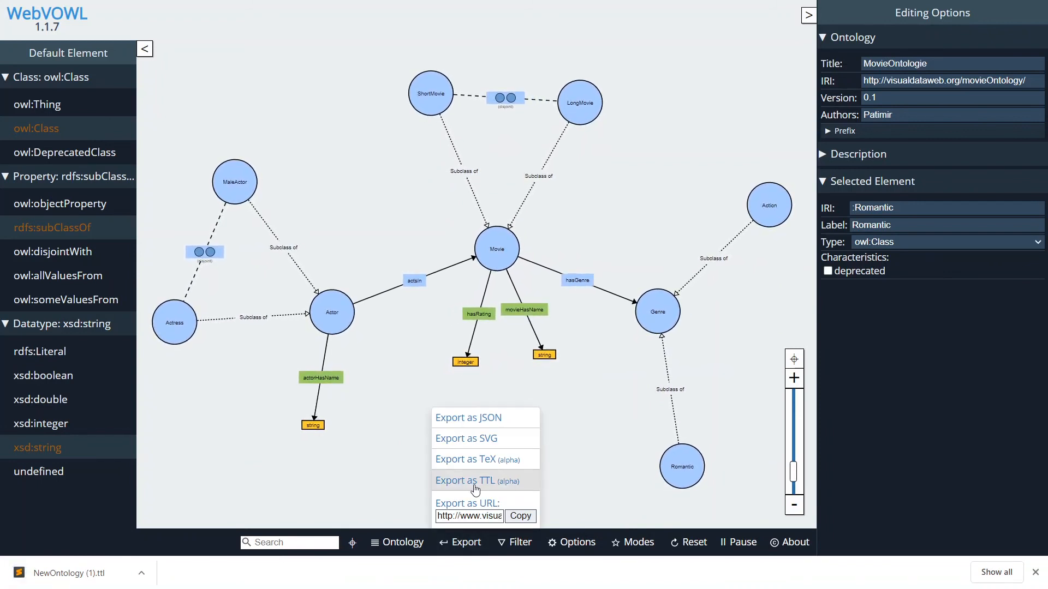
left_click(143, 535)
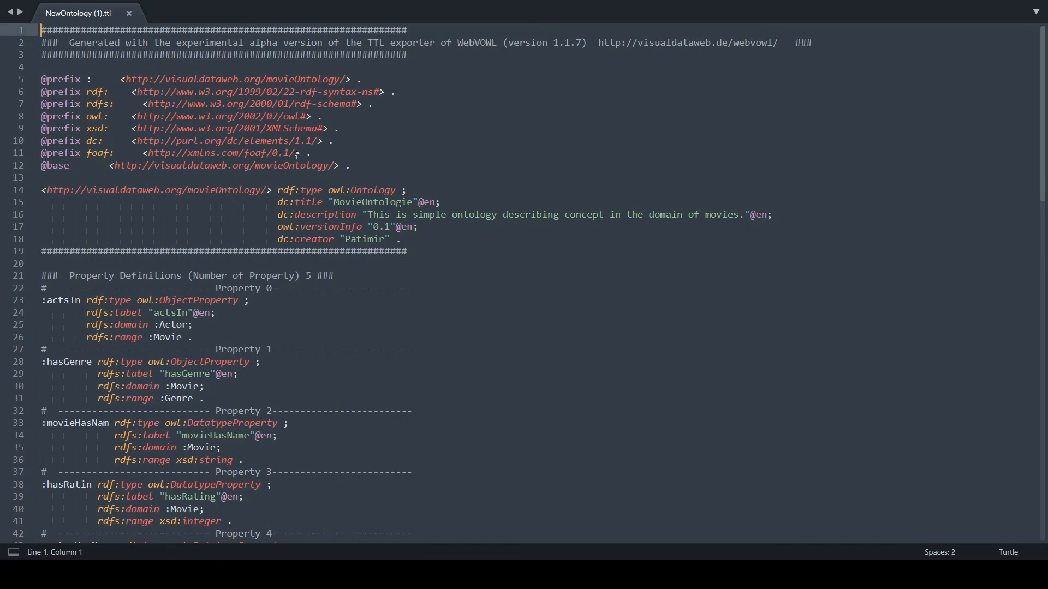
mouse_move(235, 106)
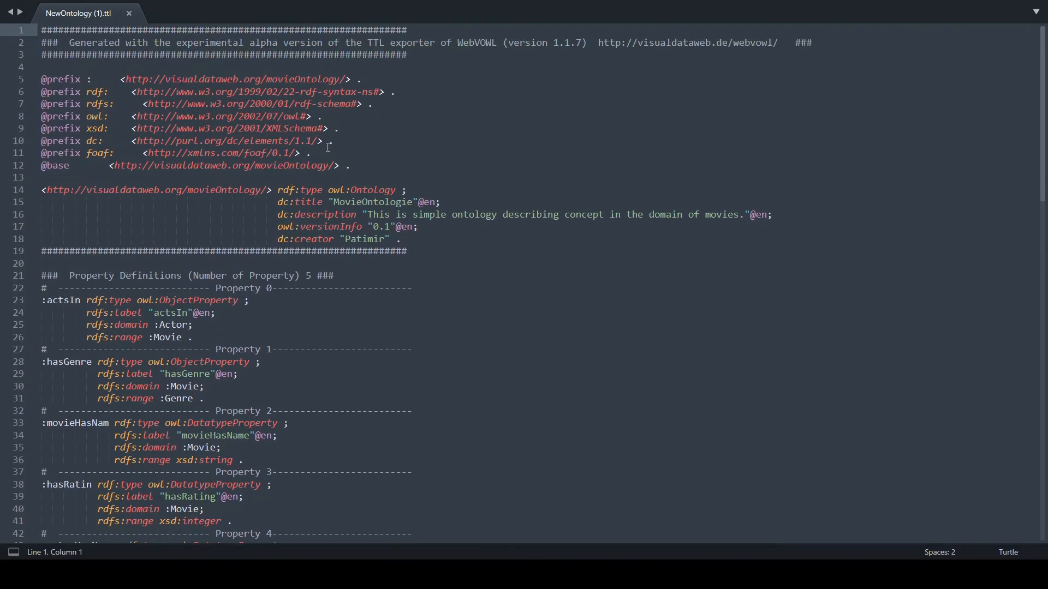
mouse_move(393, 148)
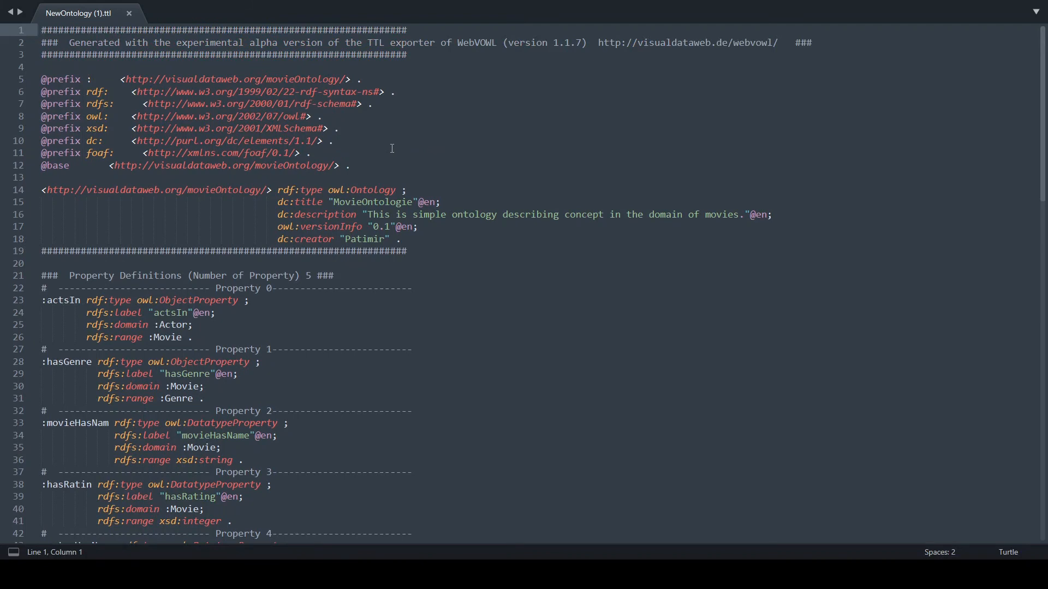
mouse_move(186, 179)
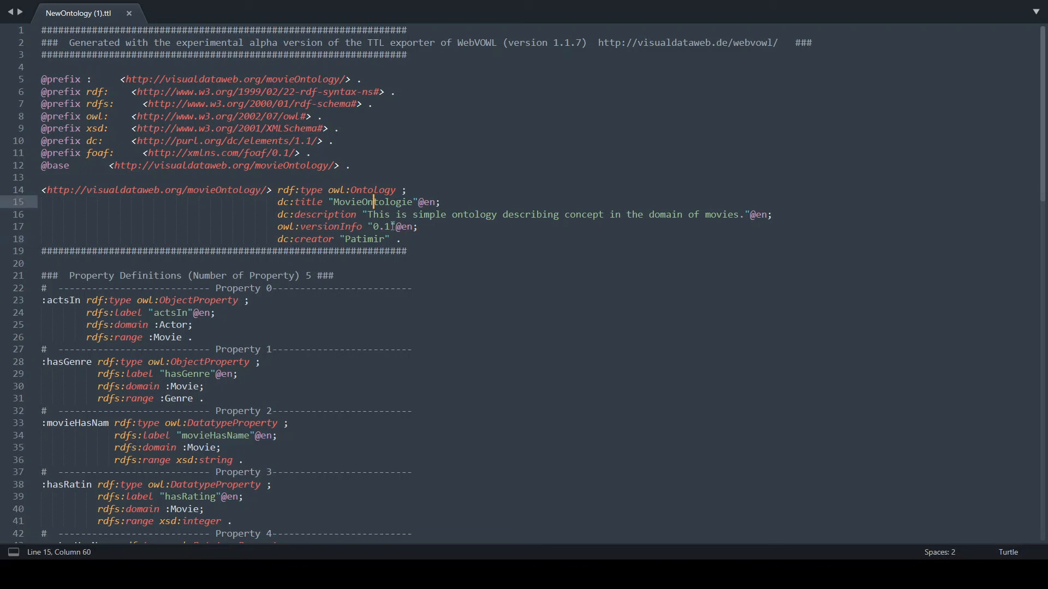
- Select the dc:description line in the Turtle file and scroll into the property definitions
left_click(372, 214)
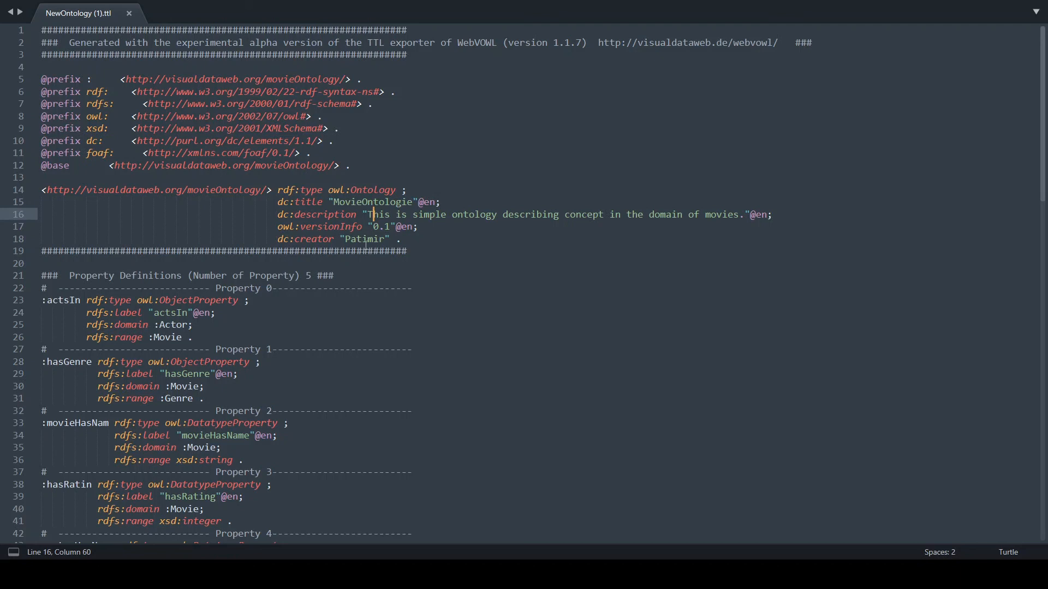
scroll("down", 3)
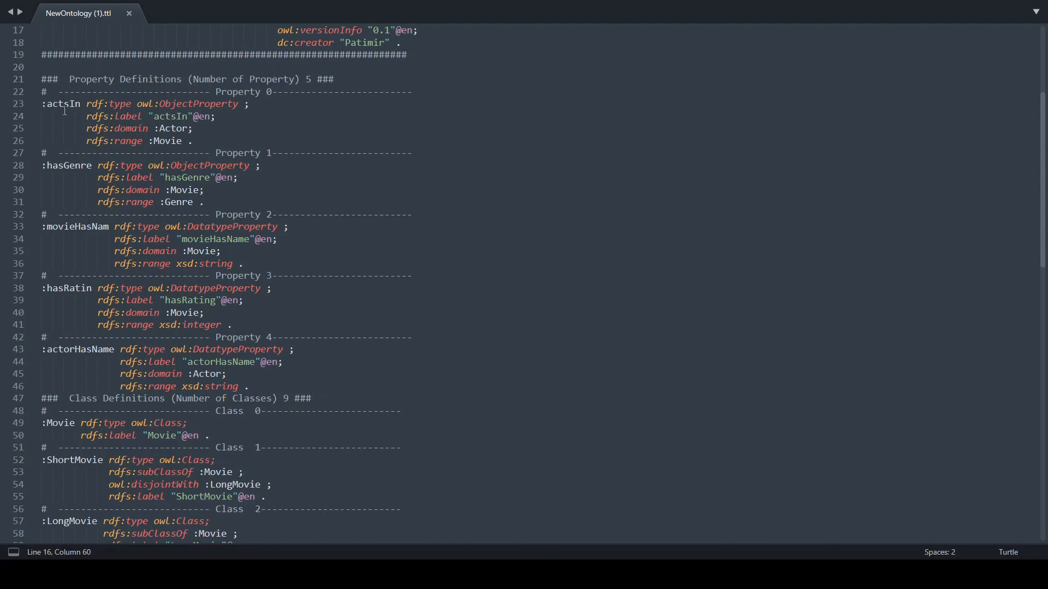
double_click(126, 141)
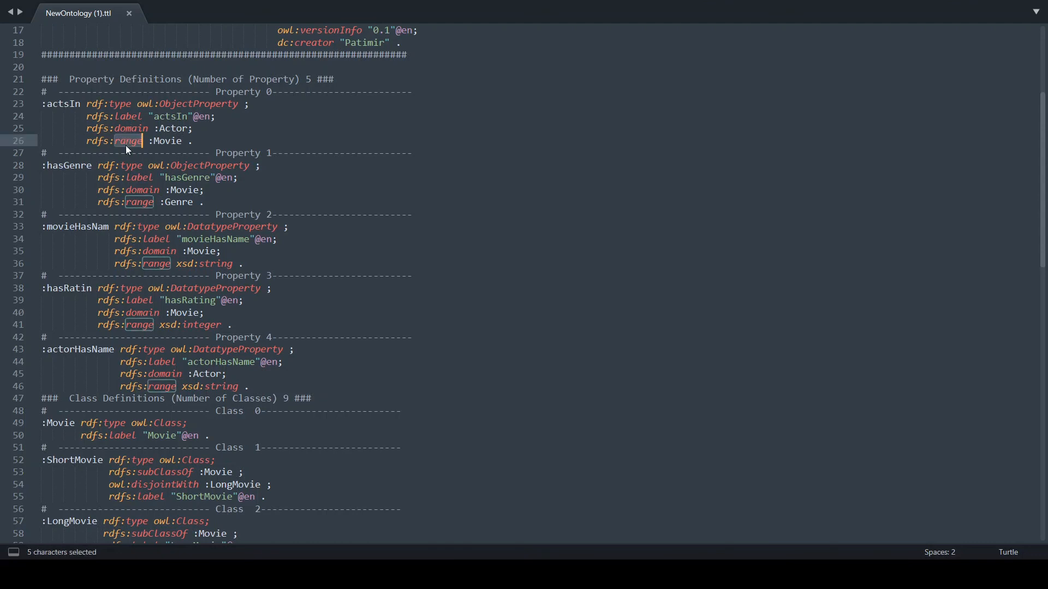
scroll("down", 3)
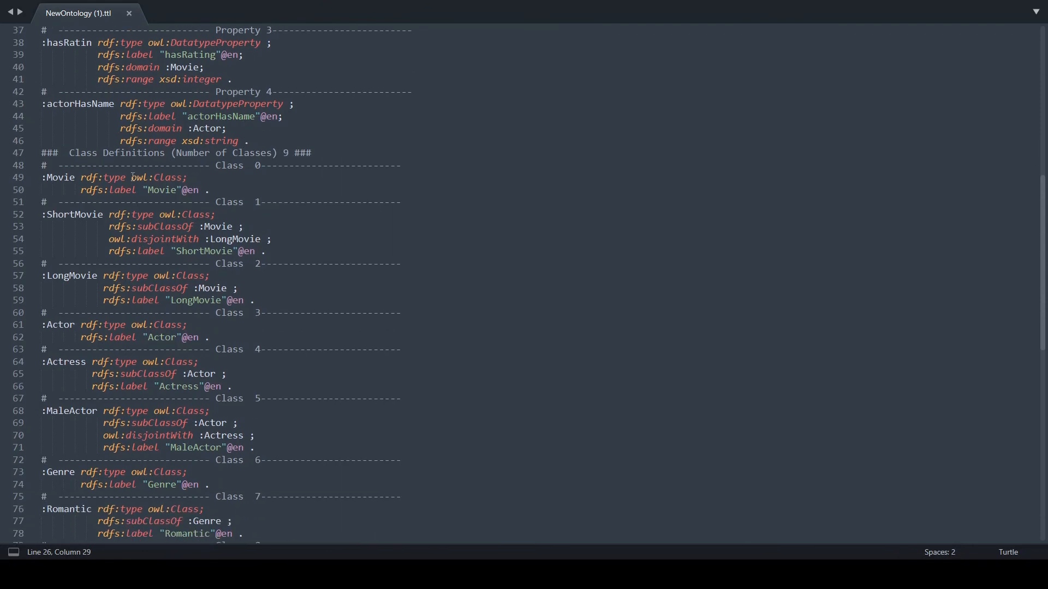
scroll("down", 3)
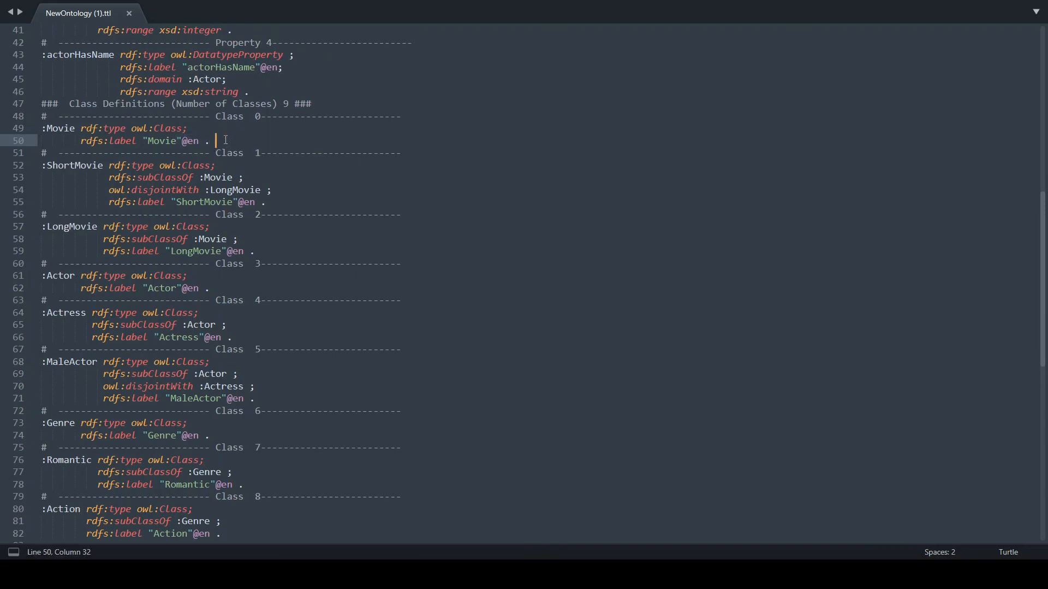
scroll("down", 3)
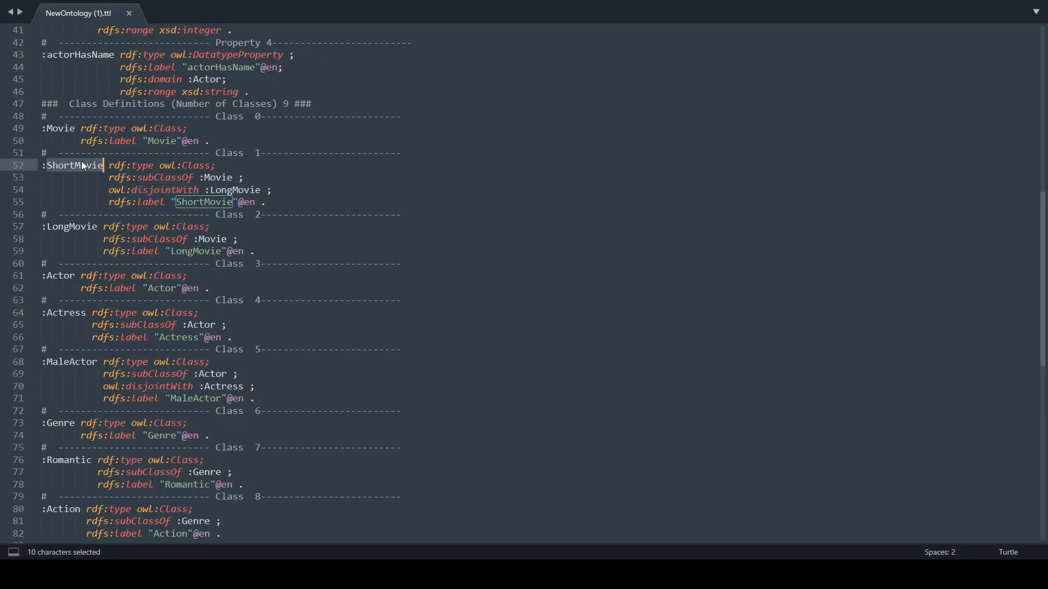
double_click(237, 190)
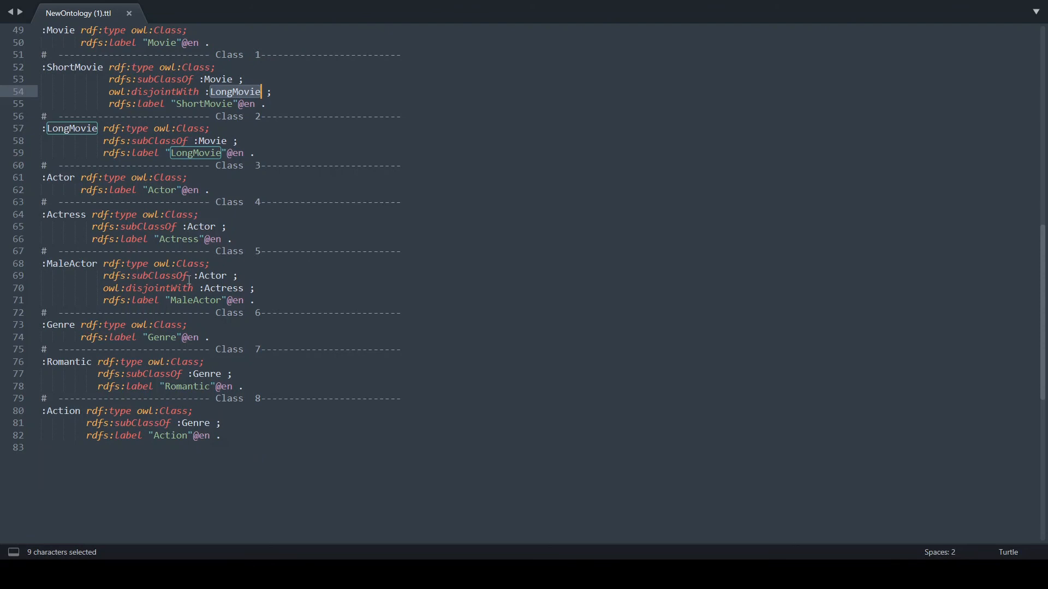
double_click(223, 288)
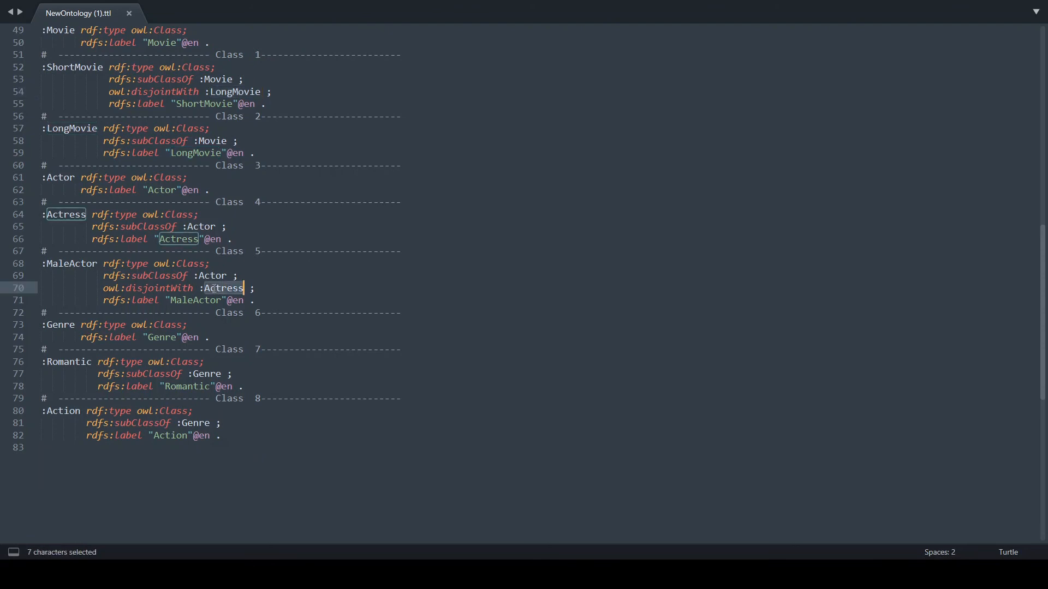
left_click(370, 290)
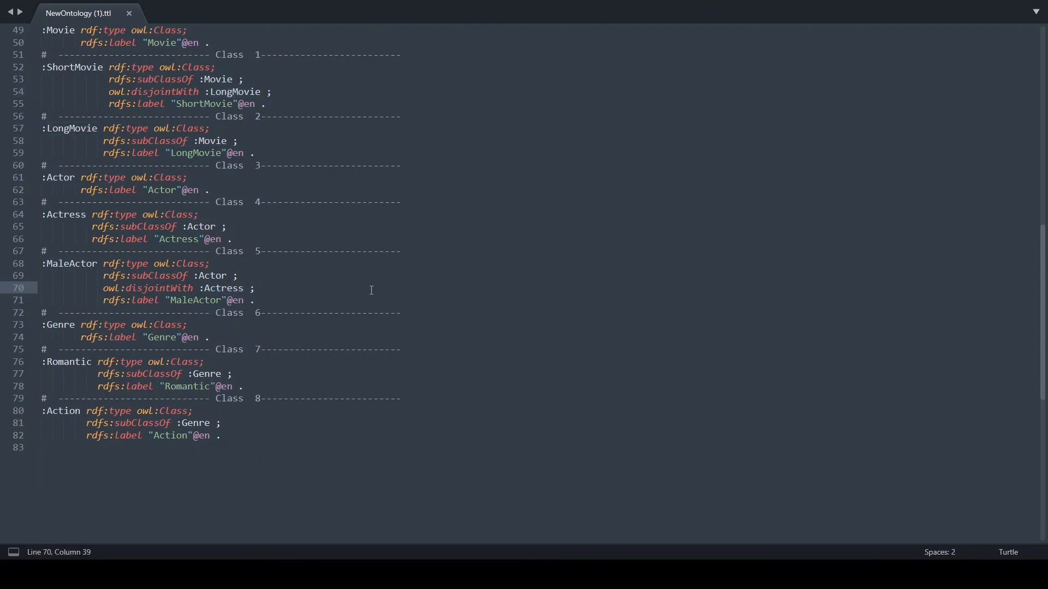